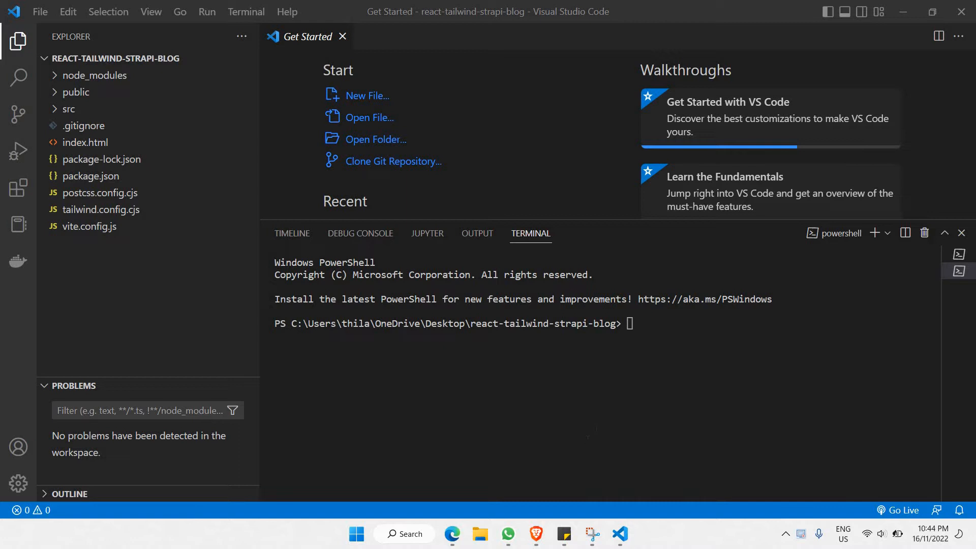
pyautogui.moveTo(574, 422)
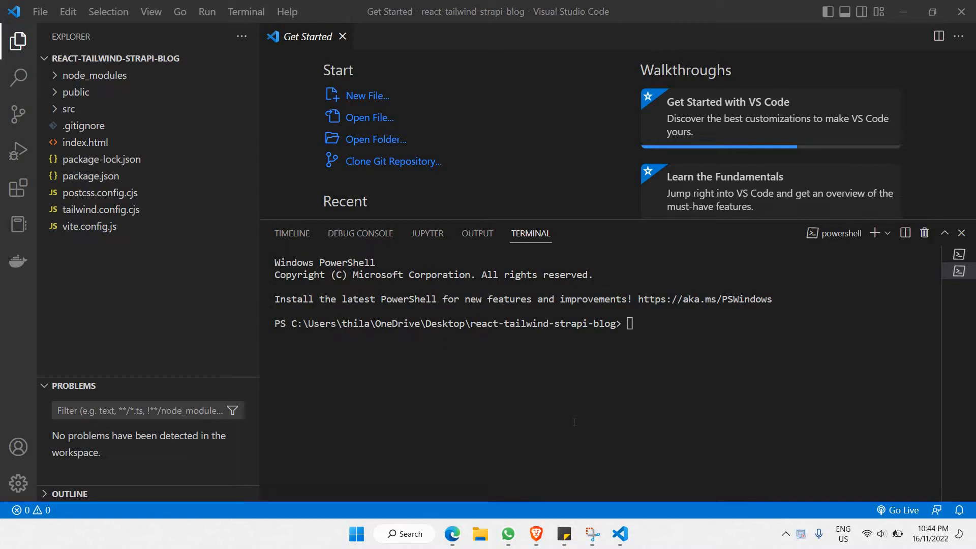
# Visit strapi.io in Edge to copy the create-strapi-app command, then return to VS Code.
pyautogui.click(452, 534)
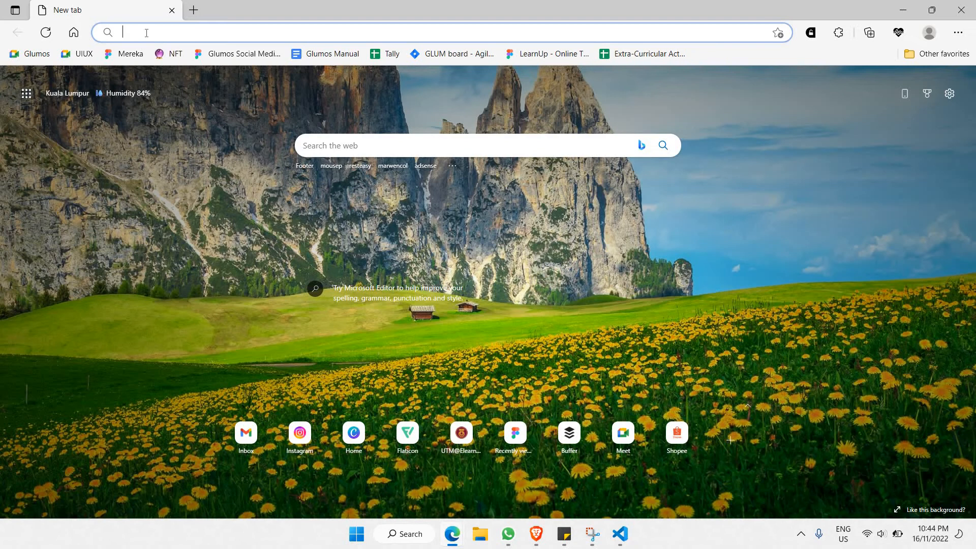
pyautogui.write('st')
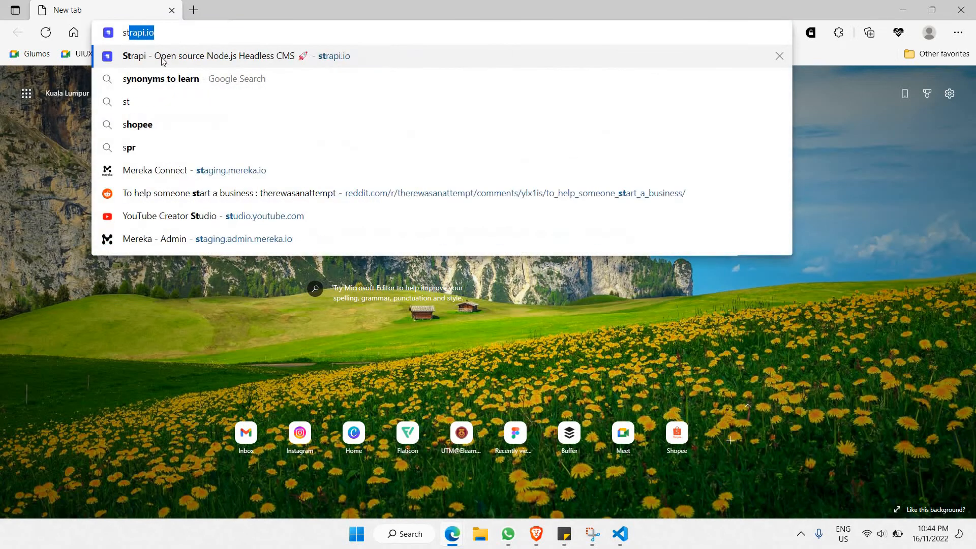
pyautogui.click(168, 56)
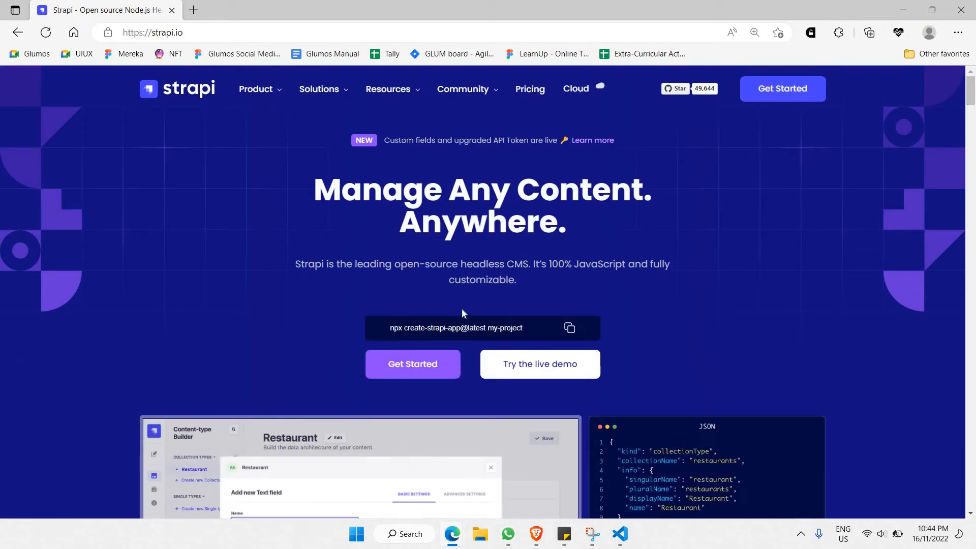
pyautogui.moveTo(570, 327)
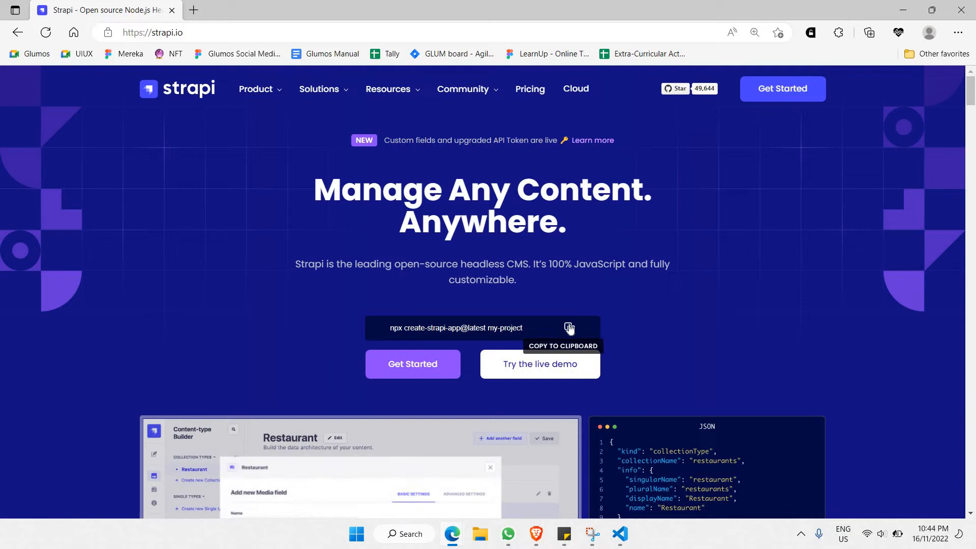
pyautogui.moveTo(431, 379)
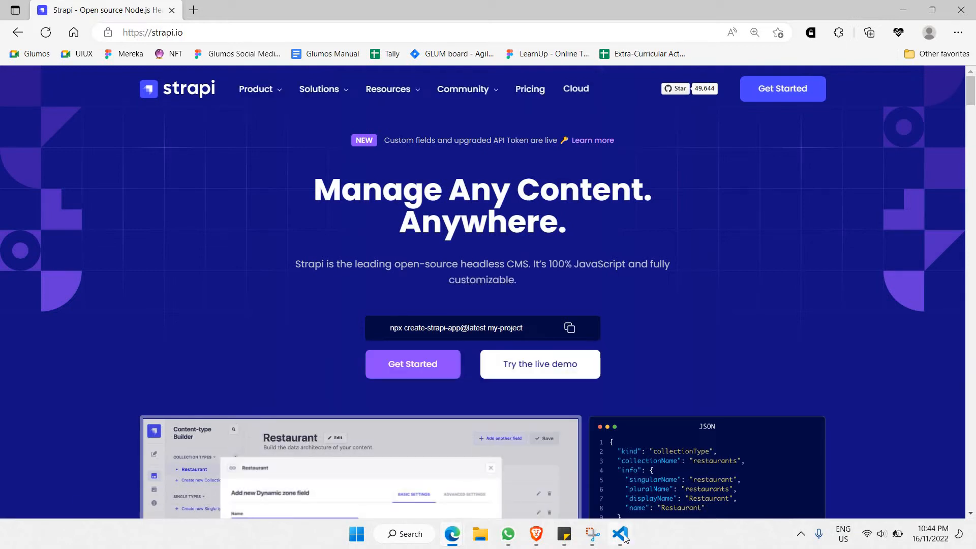
pyautogui.click(620, 535)
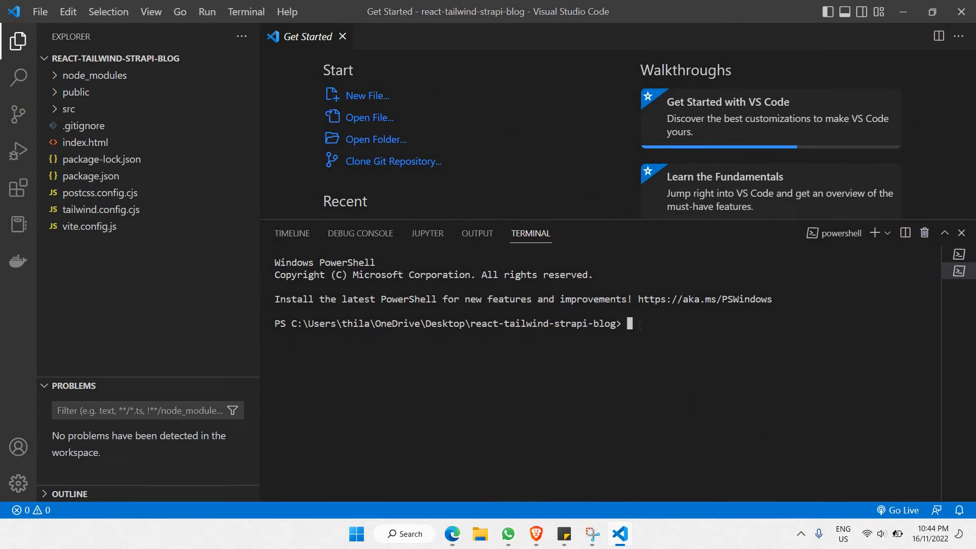
# Run npx create-strapi-app@latest with project name strapi and accept the Quickstart setup.
pyautogui.write('npx create-strapi-app@latest my-project')
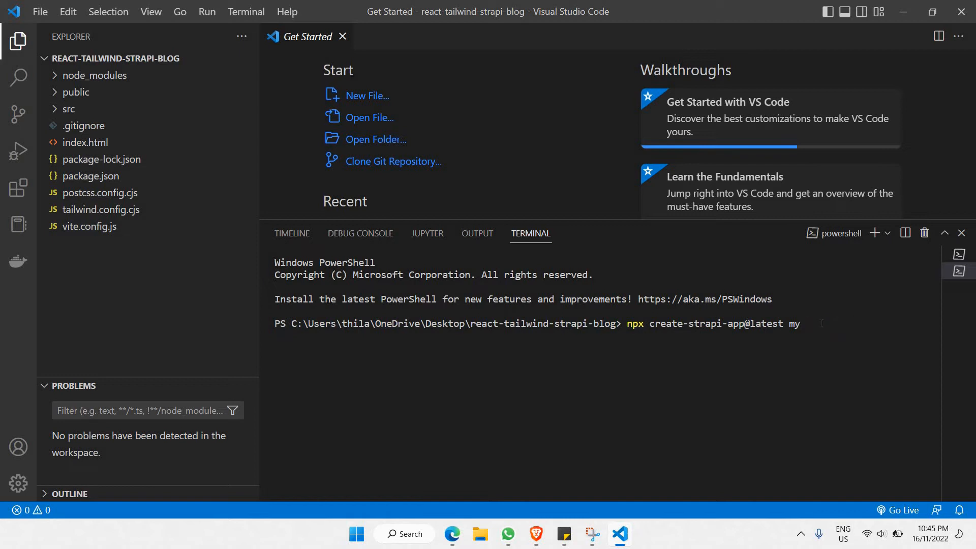
pyautogui.write('str')
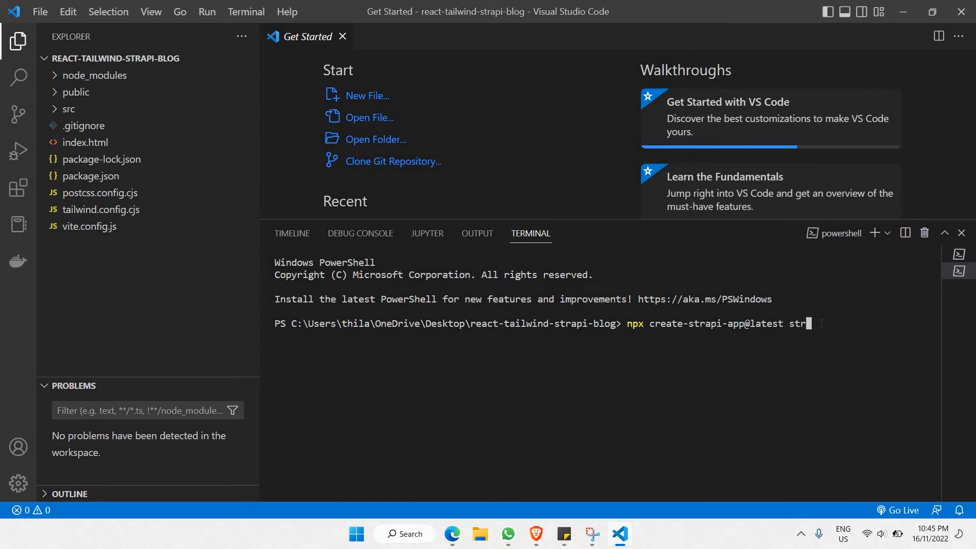
pyautogui.write('api')
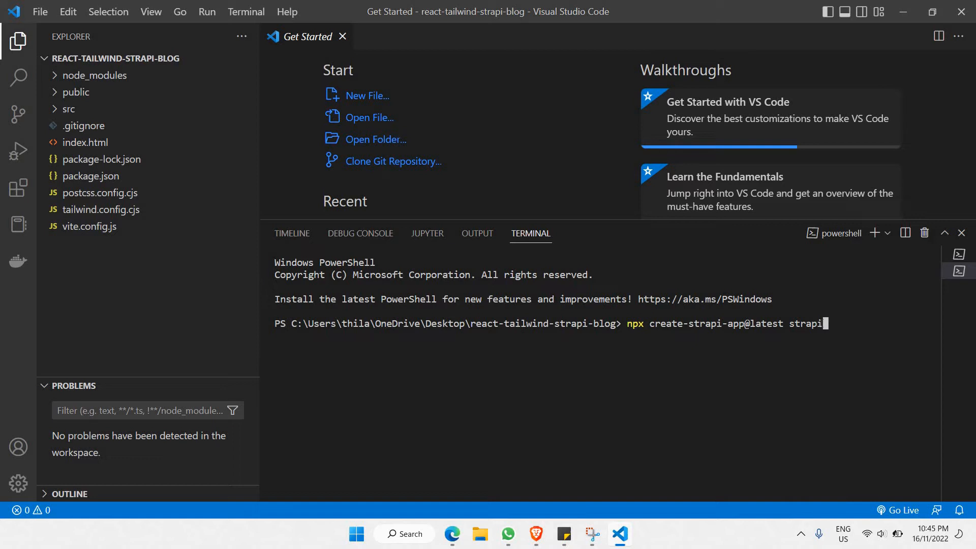
pyautogui.press('Enter')
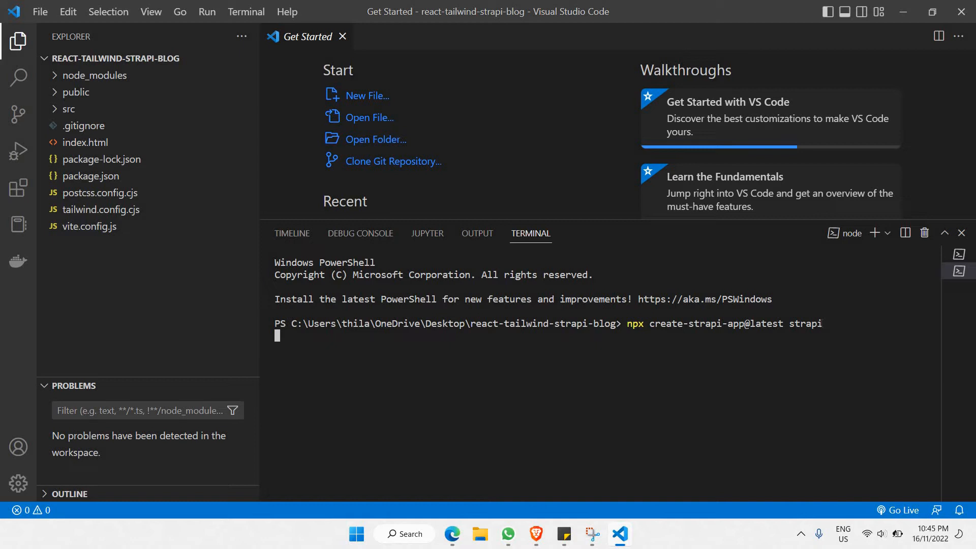
pyautogui.press('Enter')
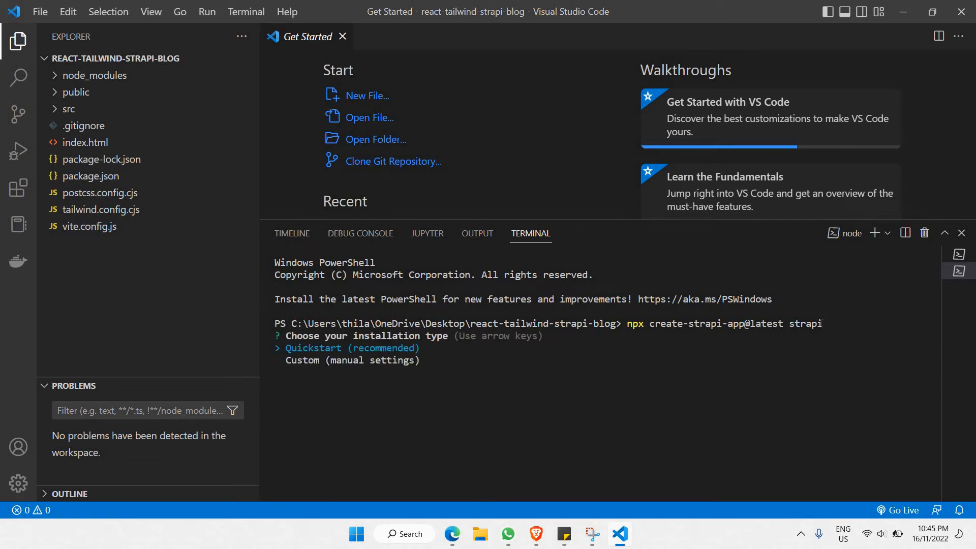
pyautogui.press('Enter')
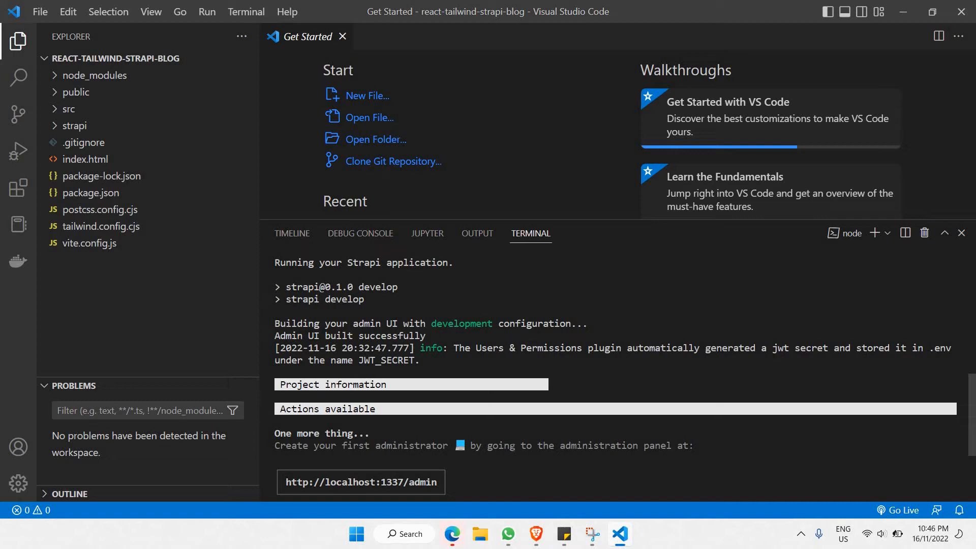
pyautogui.moveTo(74, 128)
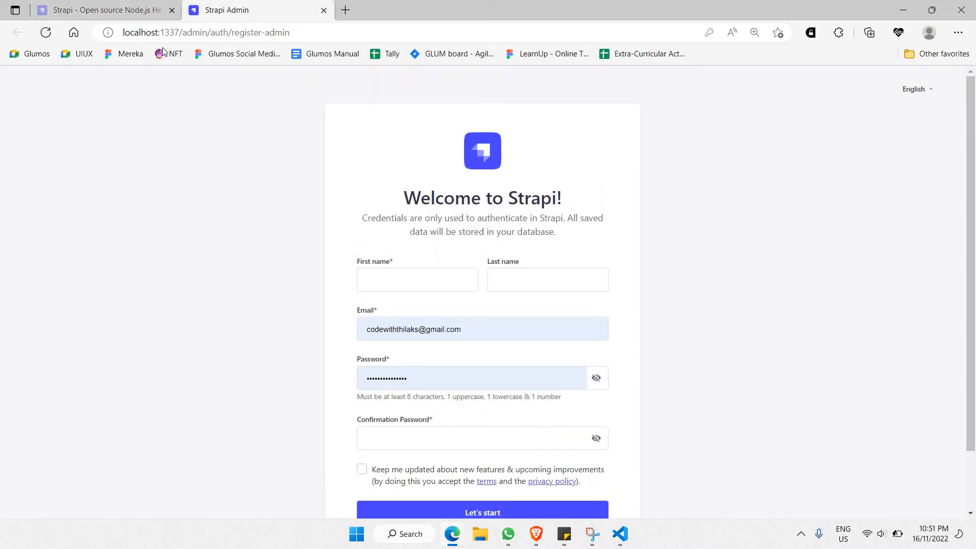
pyautogui.moveTo(255, 5)
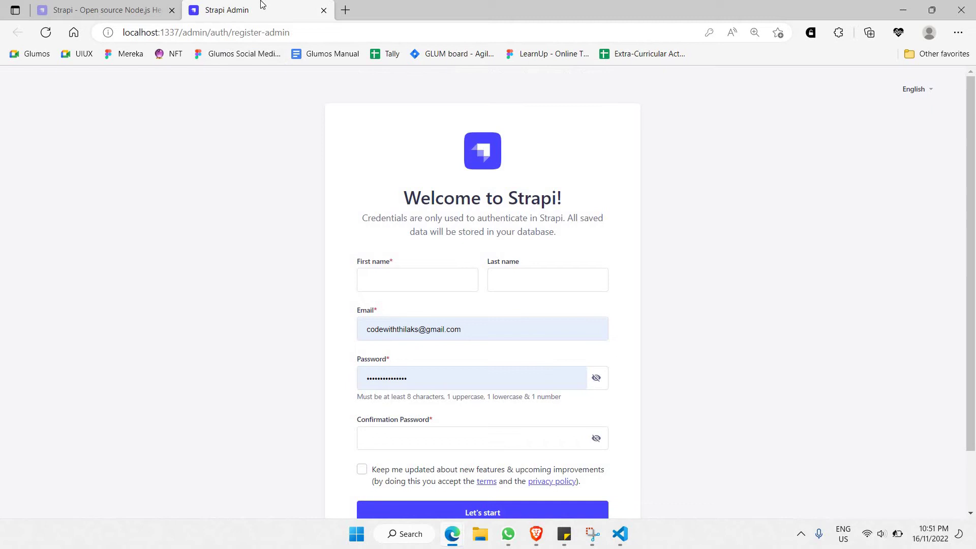
pyautogui.moveTo(216, 59)
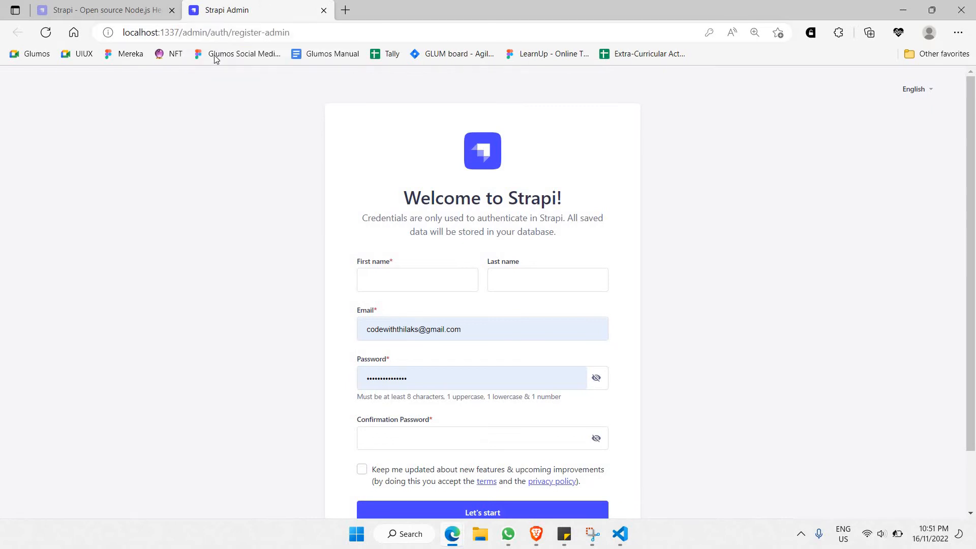
pyautogui.moveTo(222, 67)
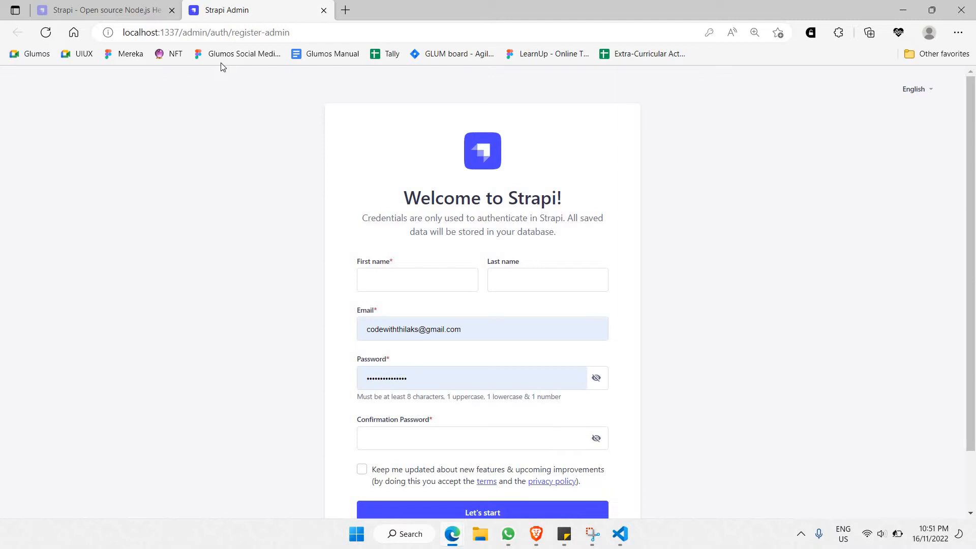
pyautogui.moveTo(301, 92)
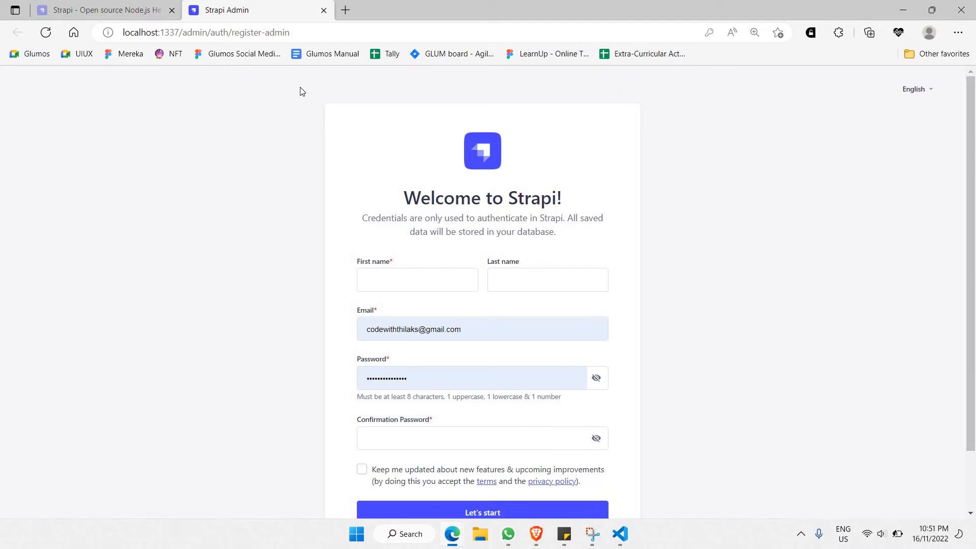
# Fill in the first administrator's details and submit with Let's start.
pyautogui.click(417, 280)
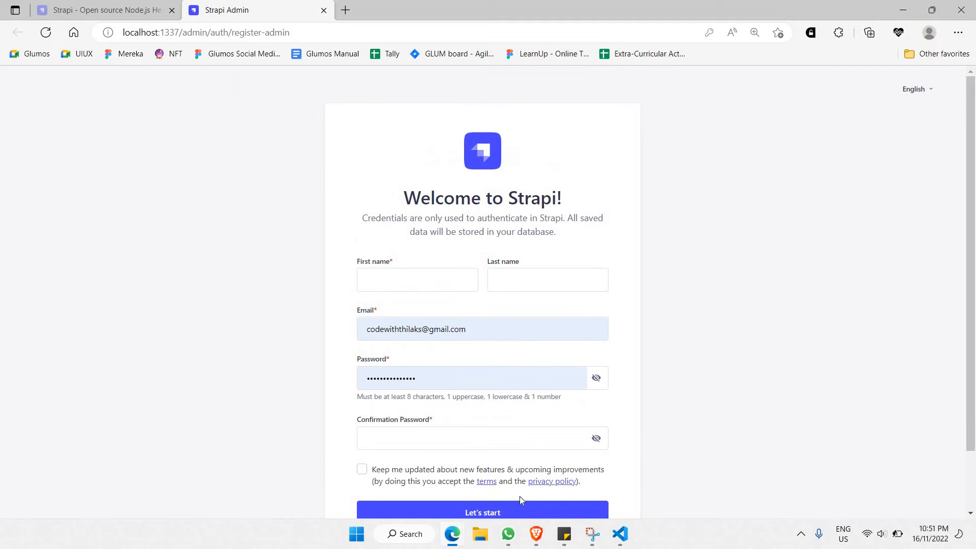
pyautogui.scroll(-3)
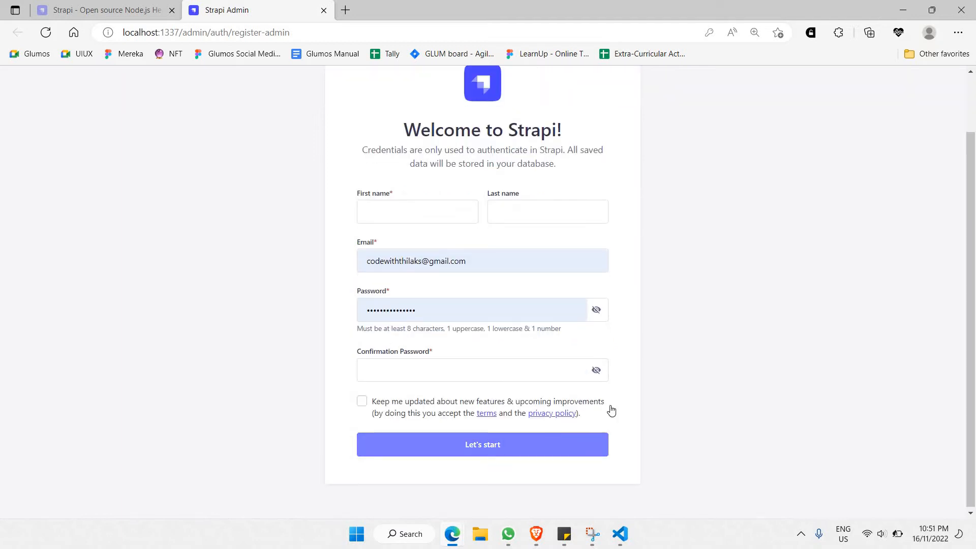
pyautogui.click(482, 445)
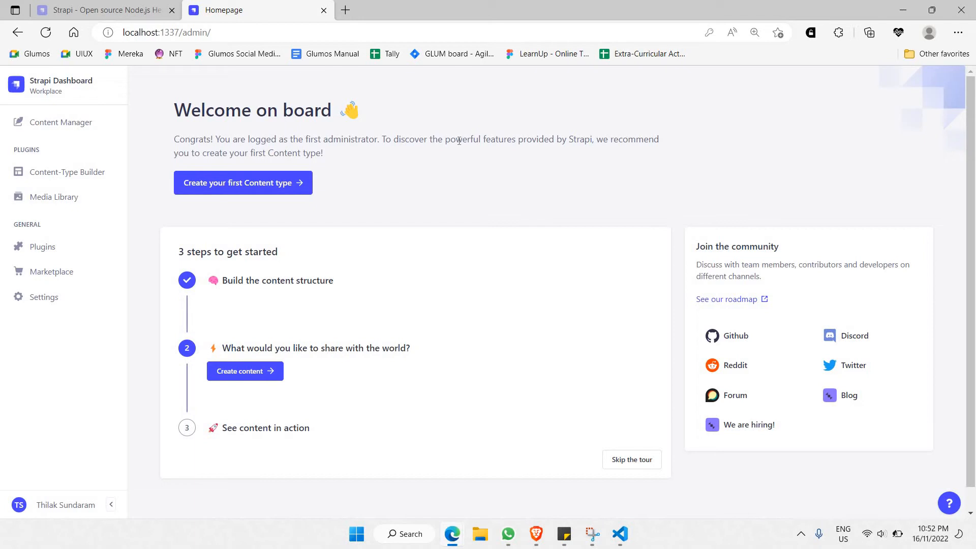
# Reset page zoom, go to Content Manager and dismiss the getting-started tour over the User collection.
pyautogui.click(754, 31)
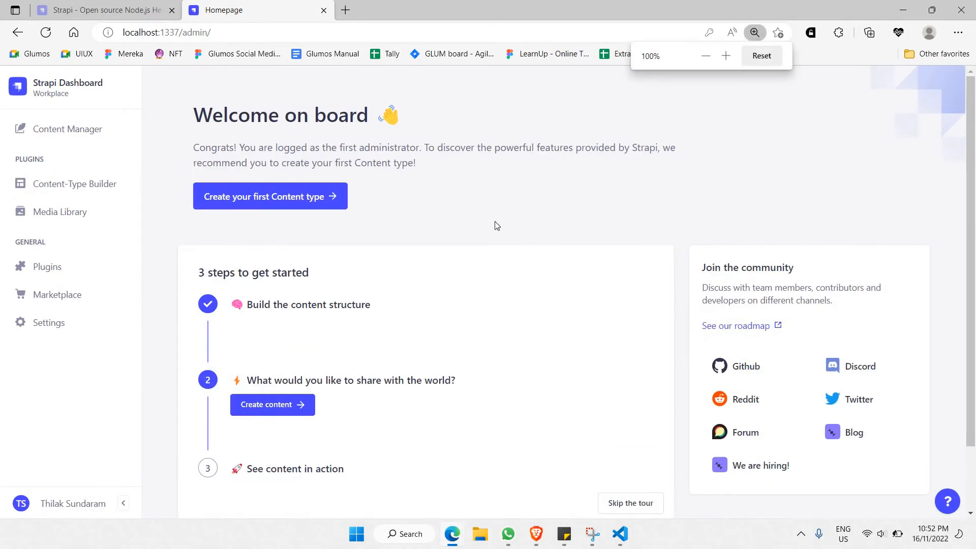
pyautogui.click(391, 185)
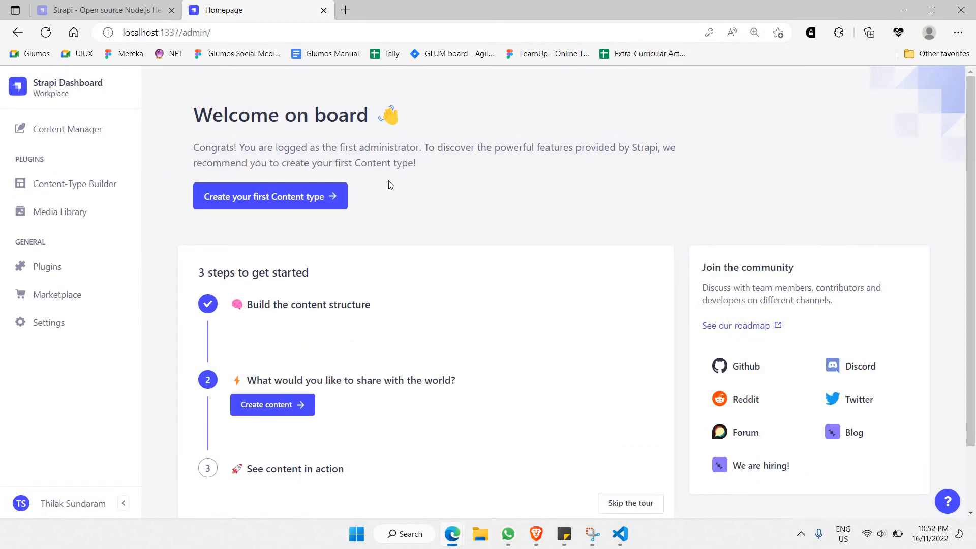
pyautogui.moveTo(81, 122)
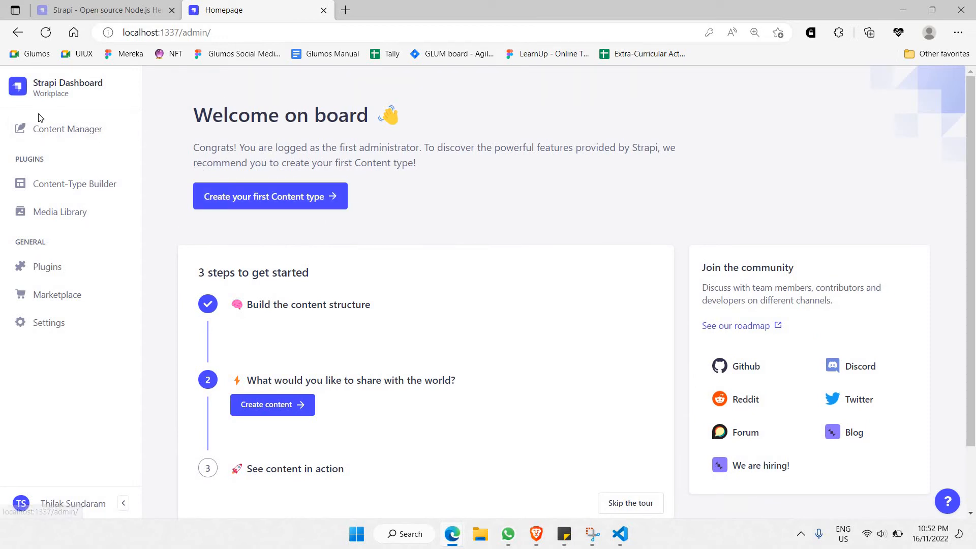
pyautogui.click(67, 130)
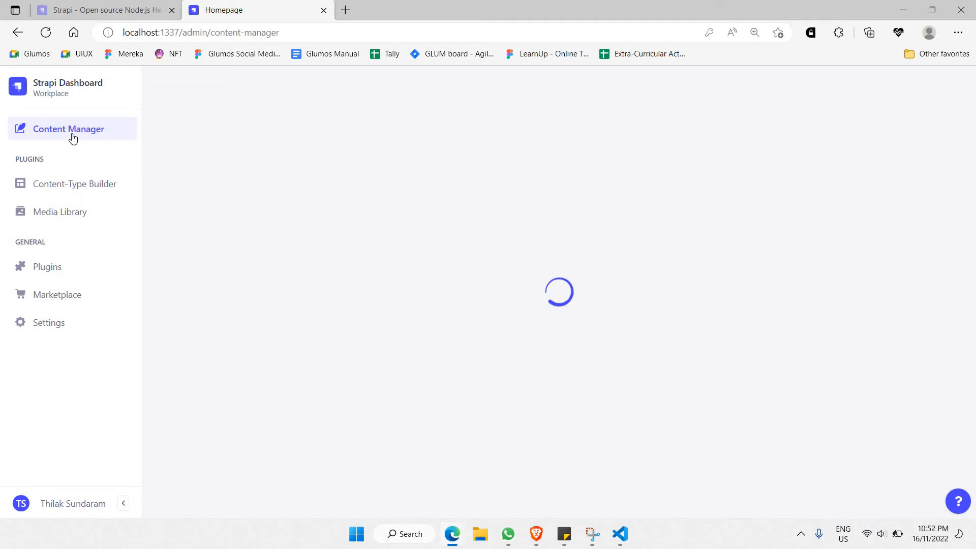
pyautogui.click(69, 129)
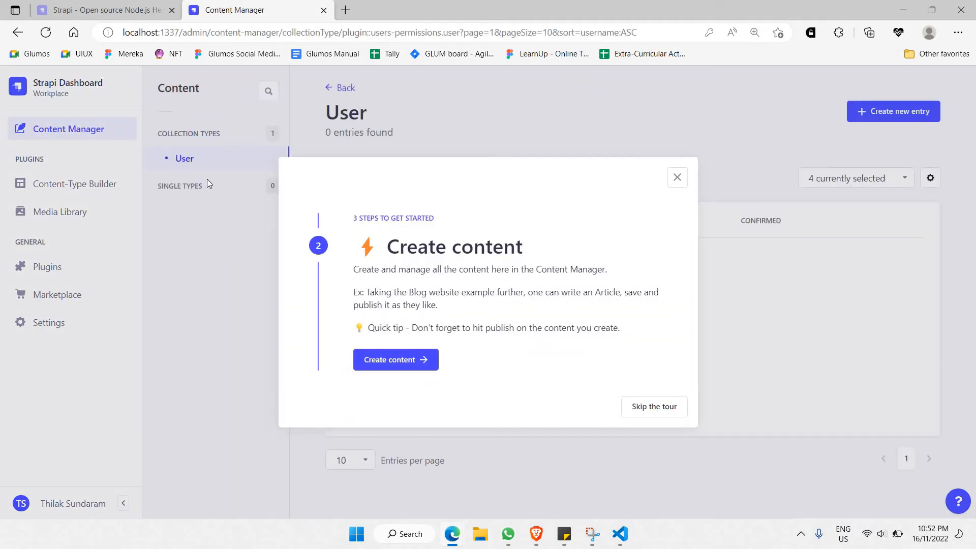
pyautogui.moveTo(141, 153)
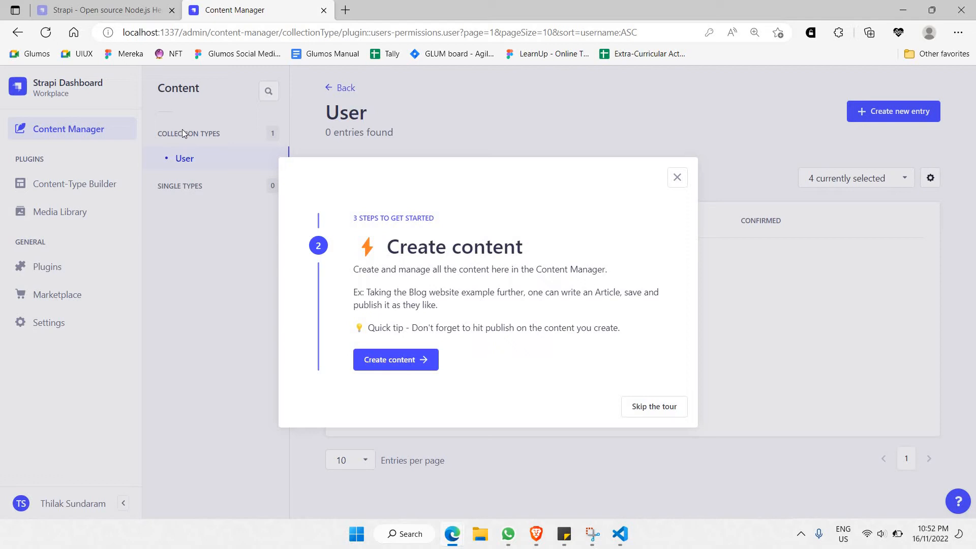
pyautogui.moveTo(678, 177)
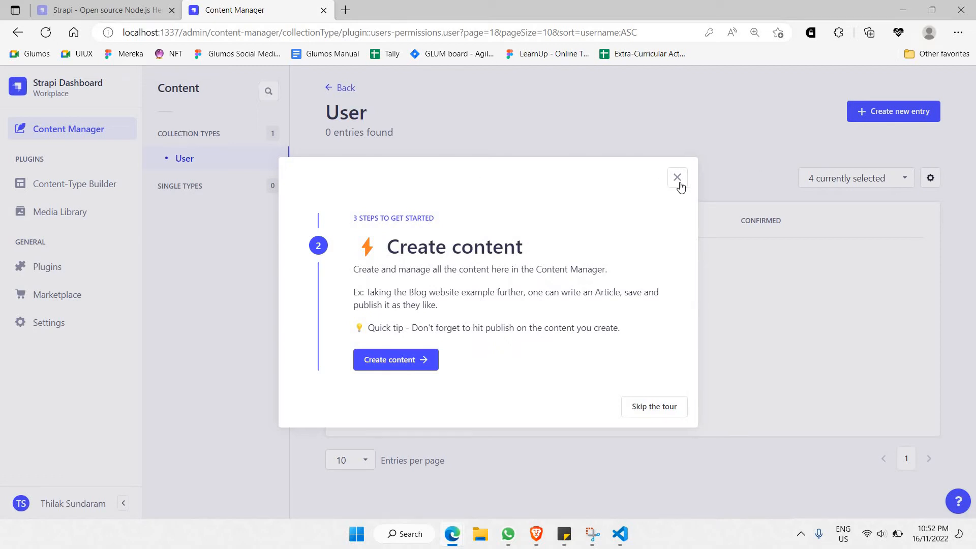
pyautogui.click(677, 177)
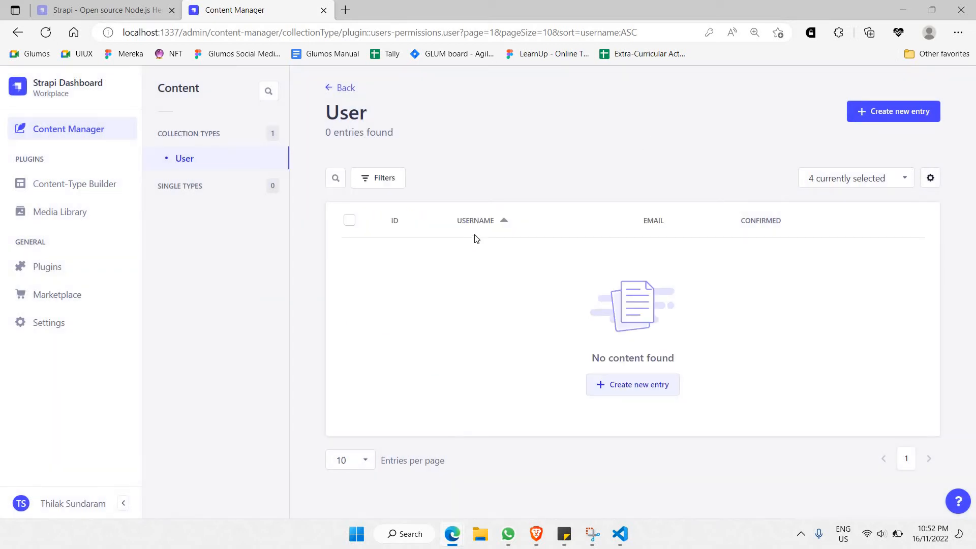
pyautogui.moveTo(232, 160)
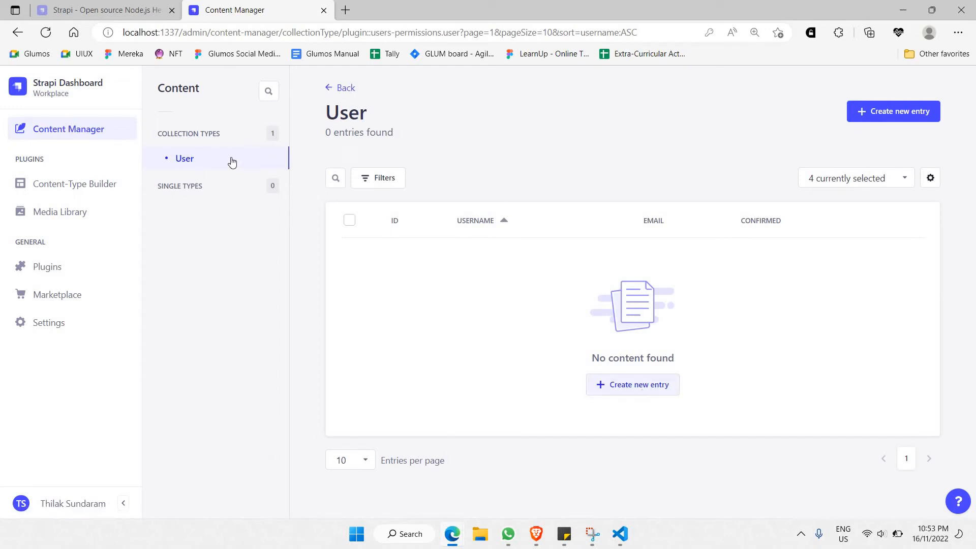
pyautogui.moveTo(218, 171)
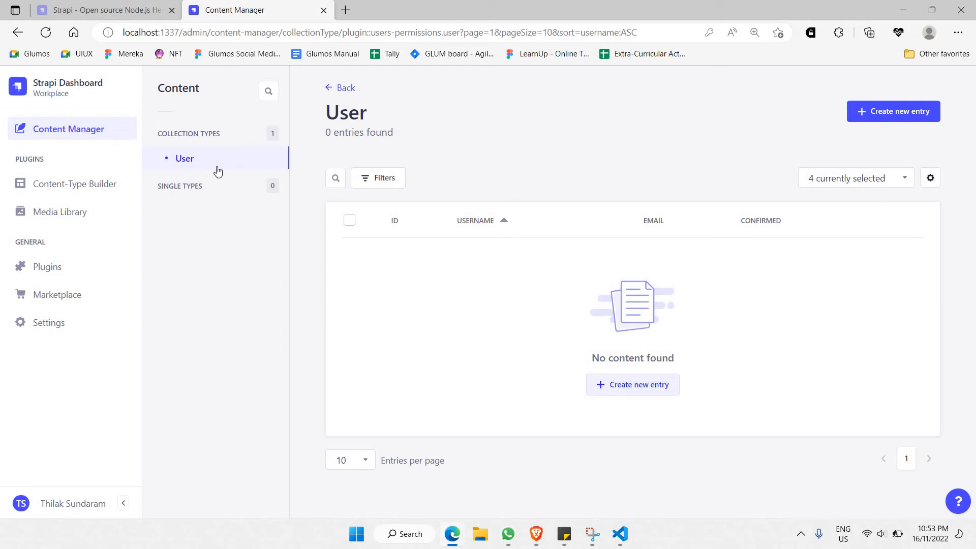
pyautogui.moveTo(464, 209)
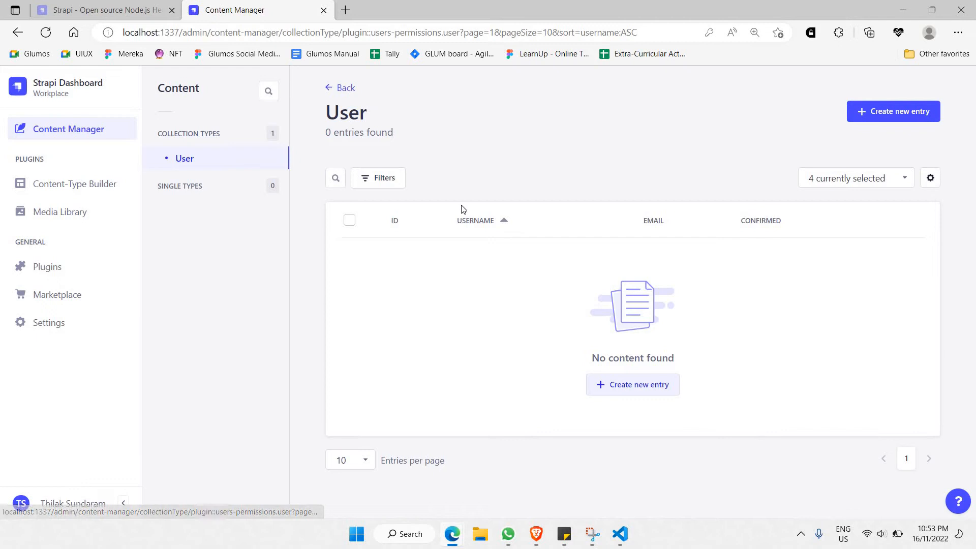
pyautogui.moveTo(443, 208)
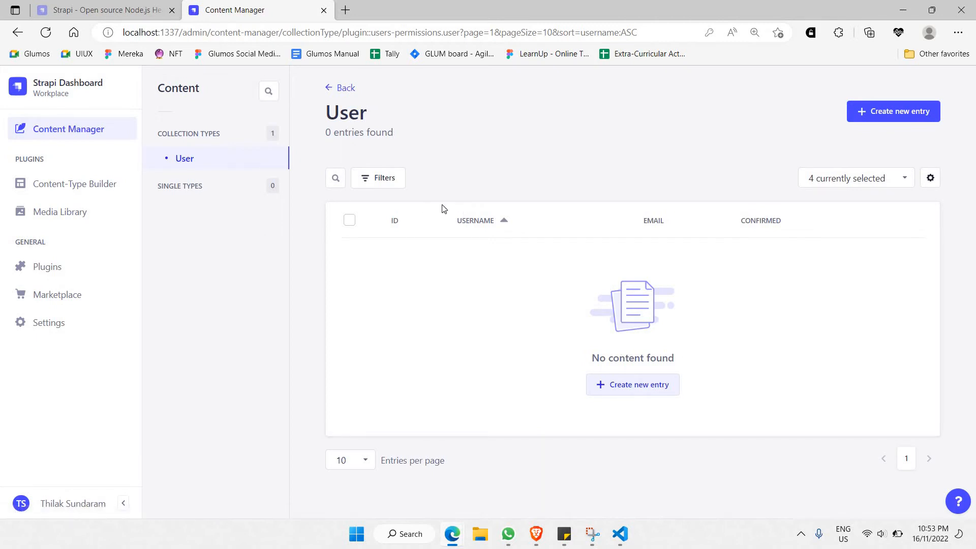
pyautogui.moveTo(210, 231)
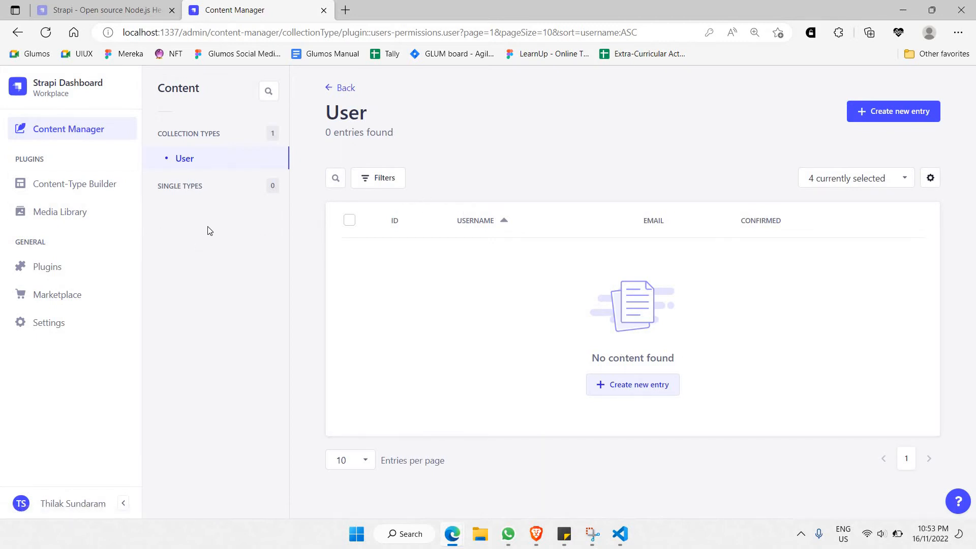
pyautogui.moveTo(45, 186)
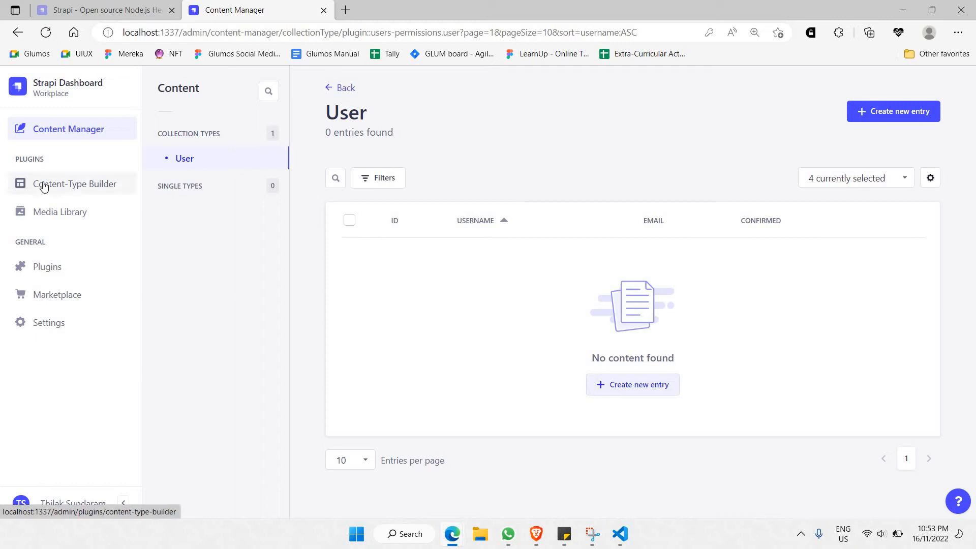
# Start a new collection type in Content-Type Builder with display name Blogs.
pyautogui.click(75, 184)
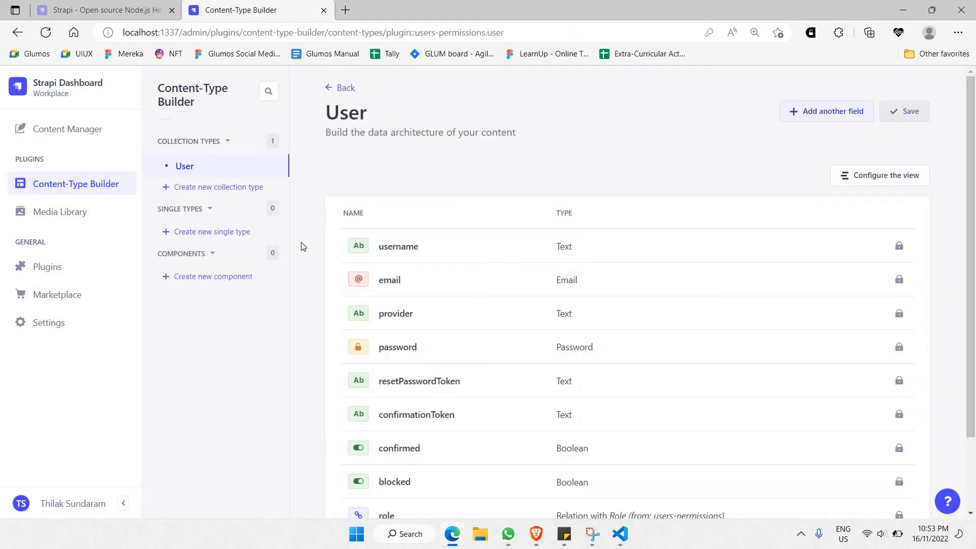
pyautogui.moveTo(231, 191)
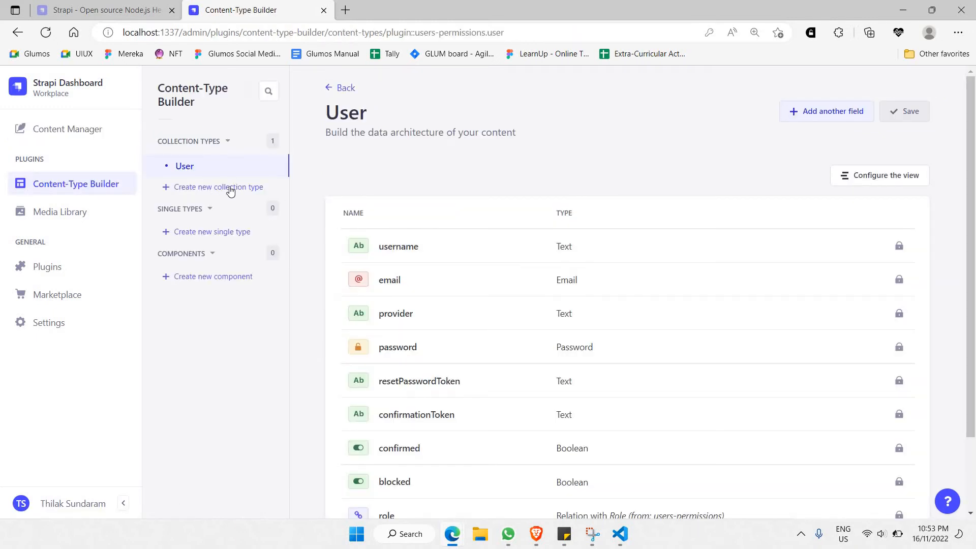
pyautogui.click(217, 187)
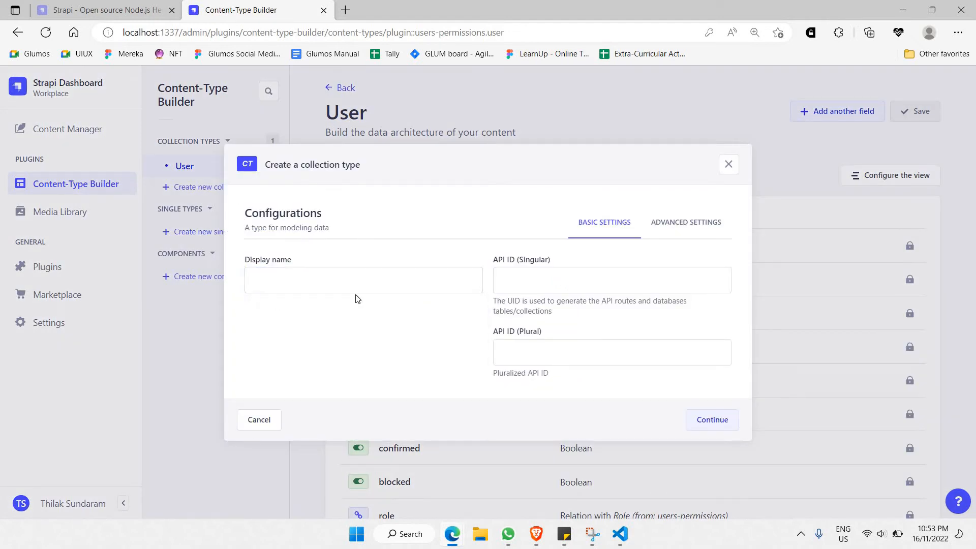
pyautogui.moveTo(329, 253)
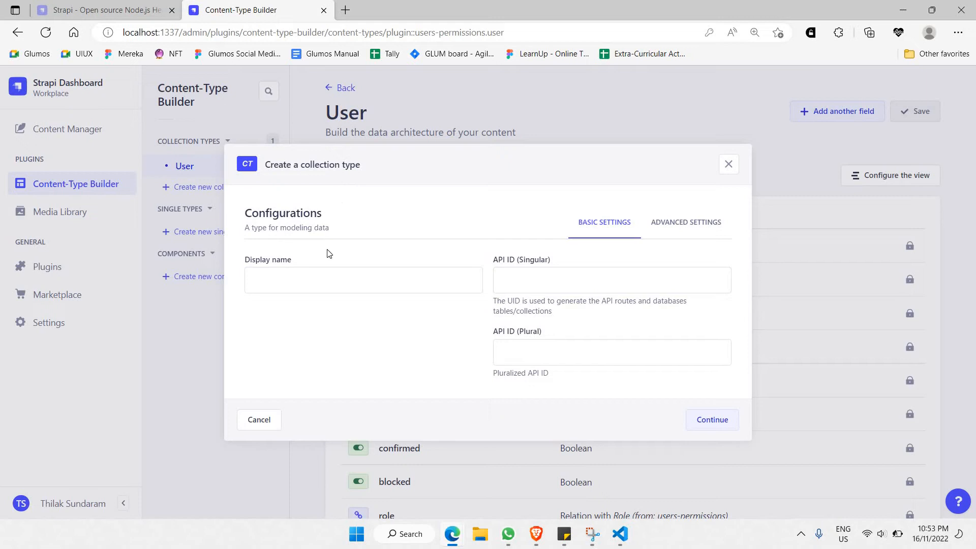
pyautogui.click(364, 280)
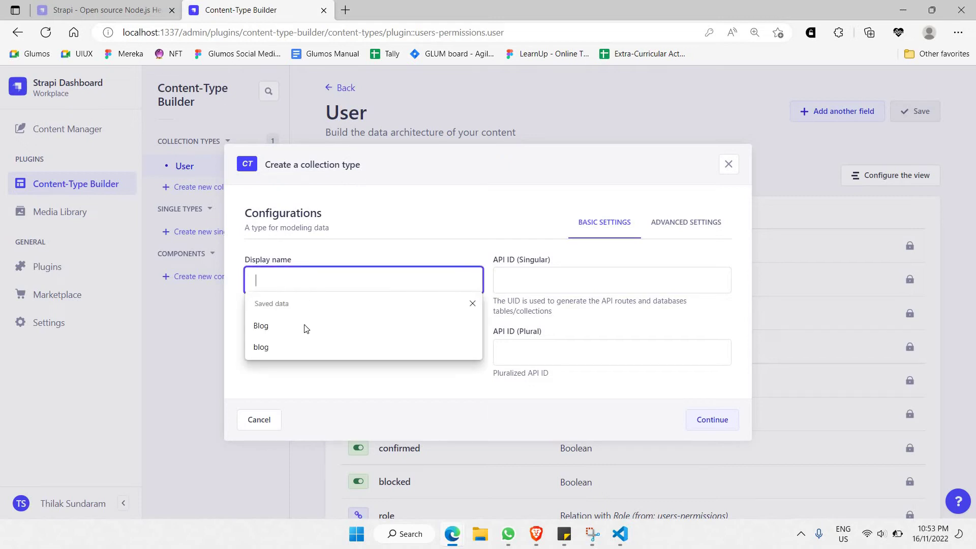
pyautogui.write('Blogs')
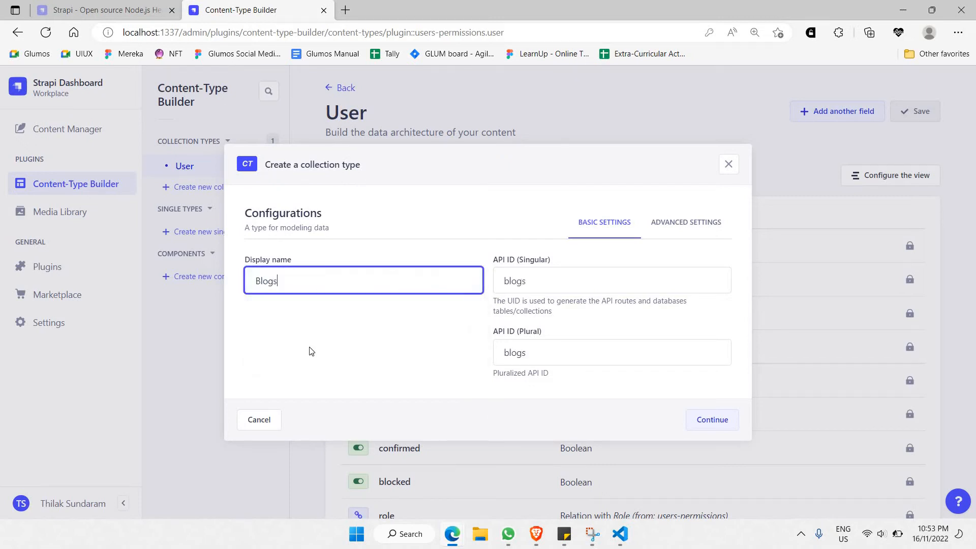
pyautogui.moveTo(294, 396)
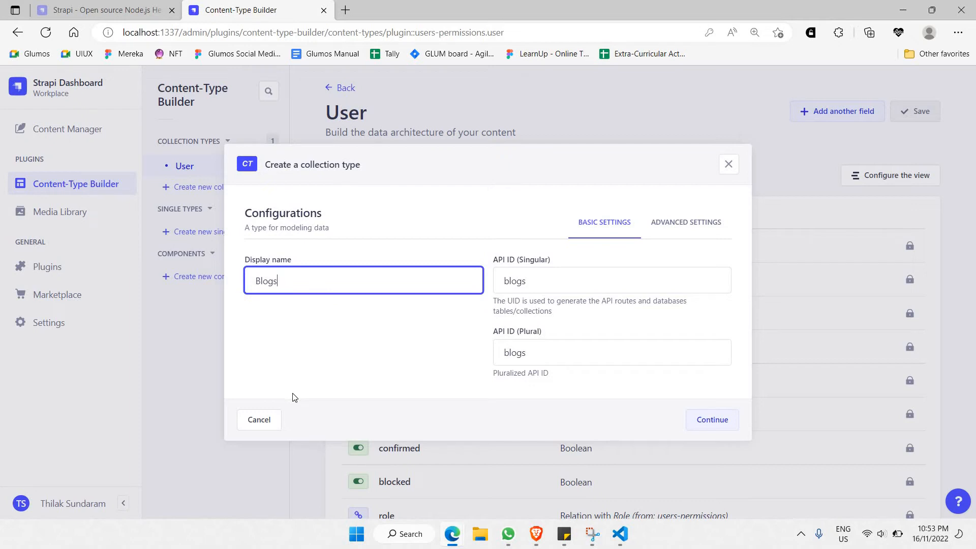
pyautogui.moveTo(729, 446)
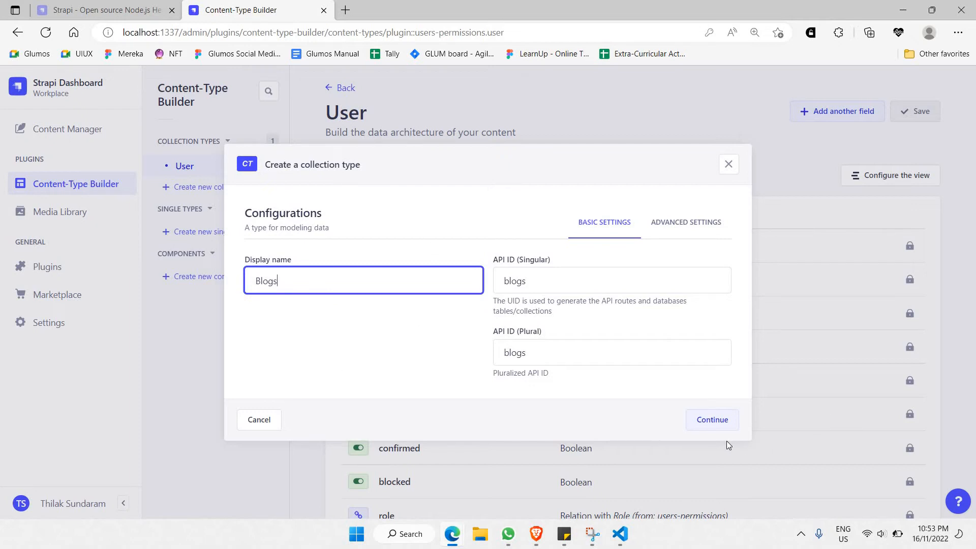
# Change the singular API ID to blog and continue to the field type choice.
pyautogui.click(712, 420)
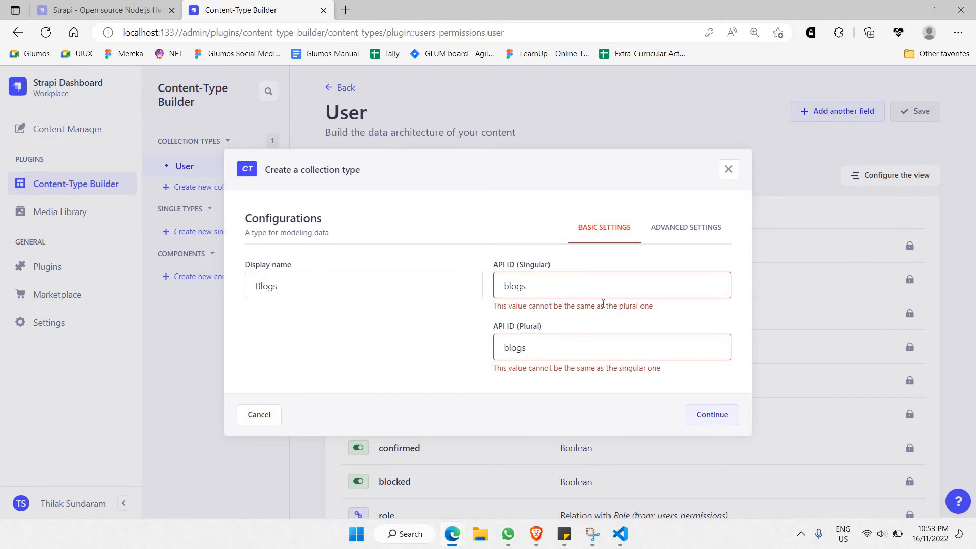
pyautogui.moveTo(544, 274)
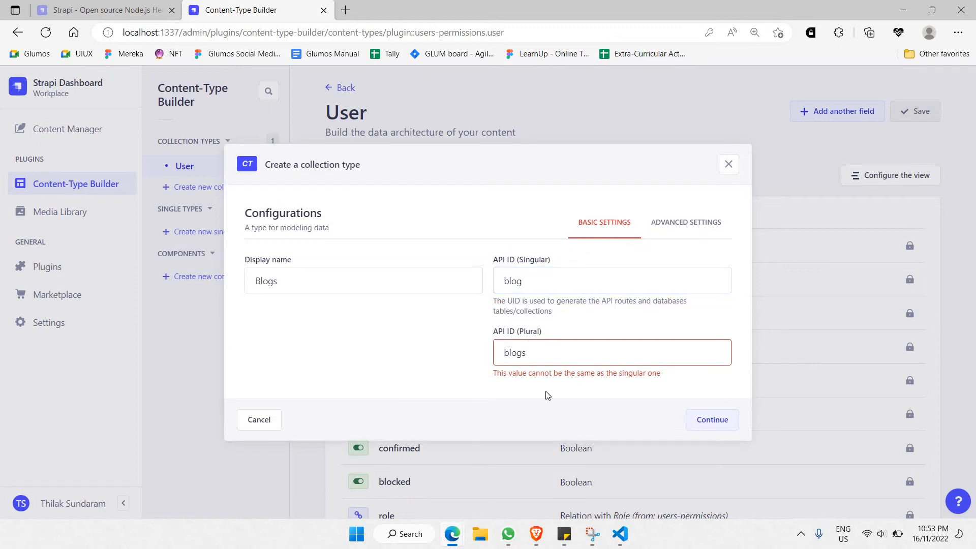
pyautogui.moveTo(518, 374); pyautogui.dragTo(594, 374)
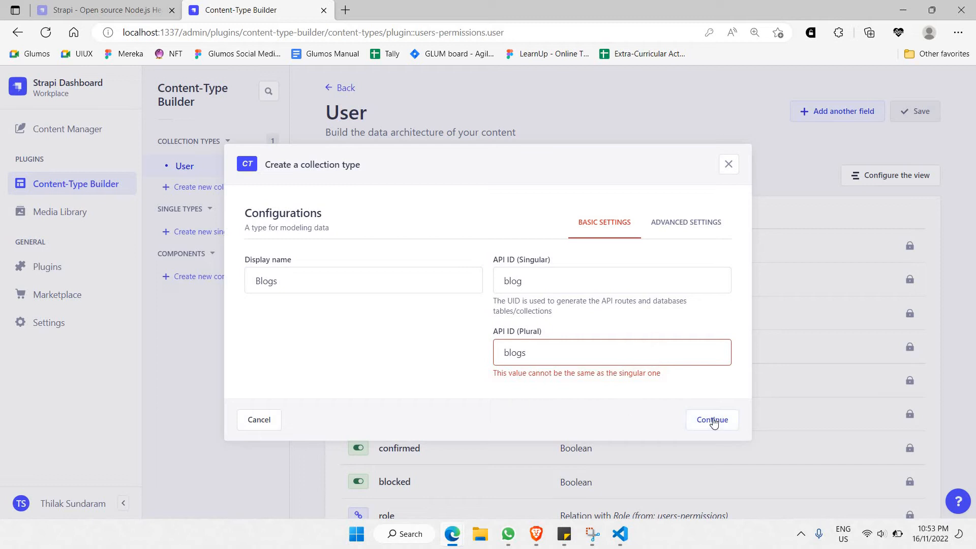
pyautogui.click(712, 420)
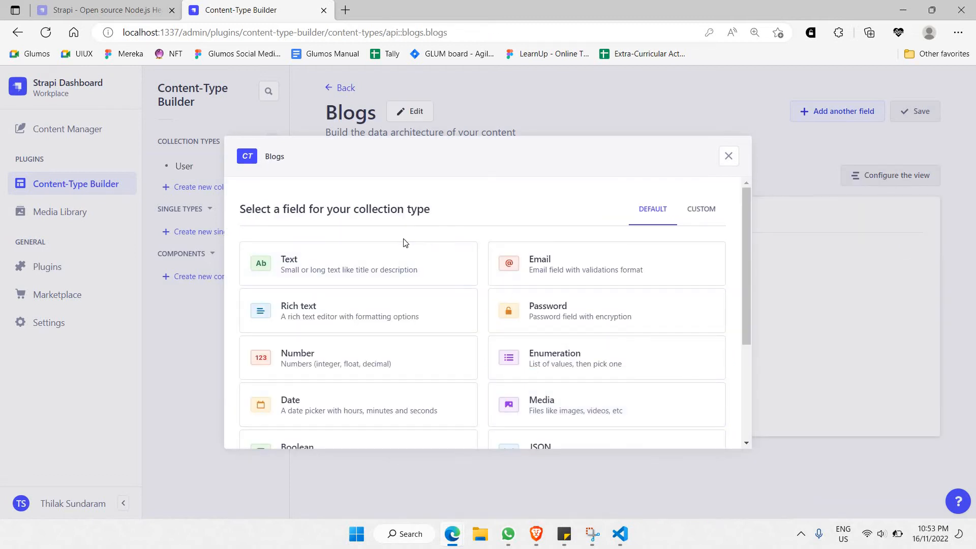
pyautogui.moveTo(385, 223)
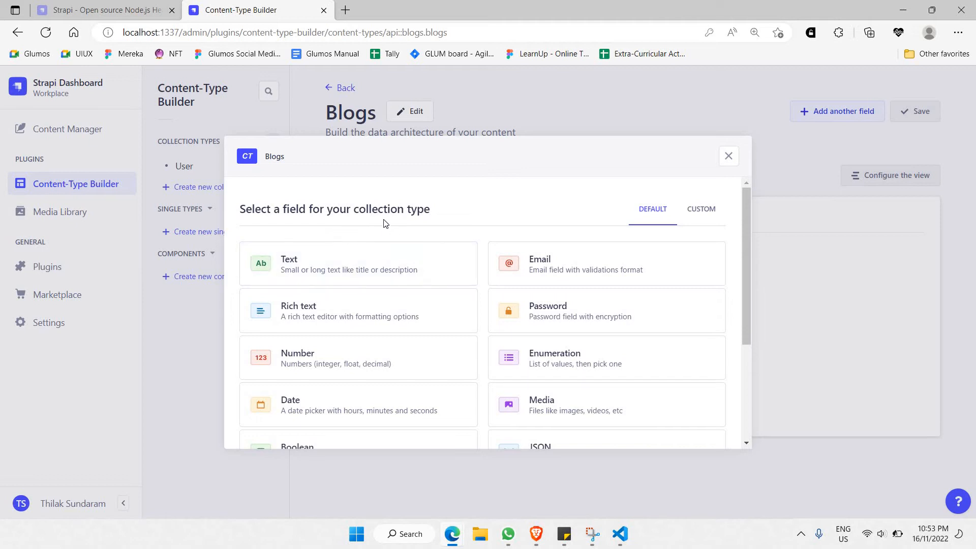
pyautogui.moveTo(425, 269)
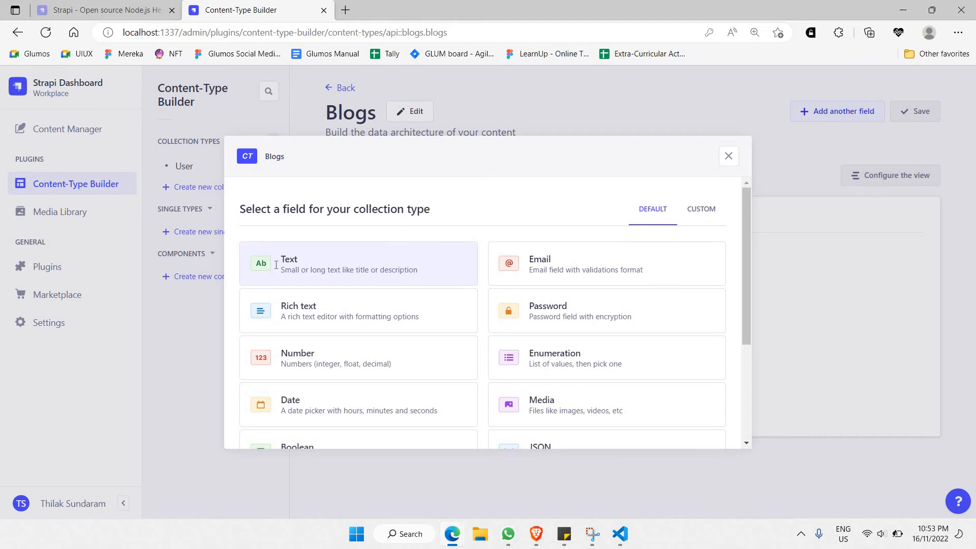
# Add a short Text field named blogTitle to Blogs.
pyautogui.click(358, 263)
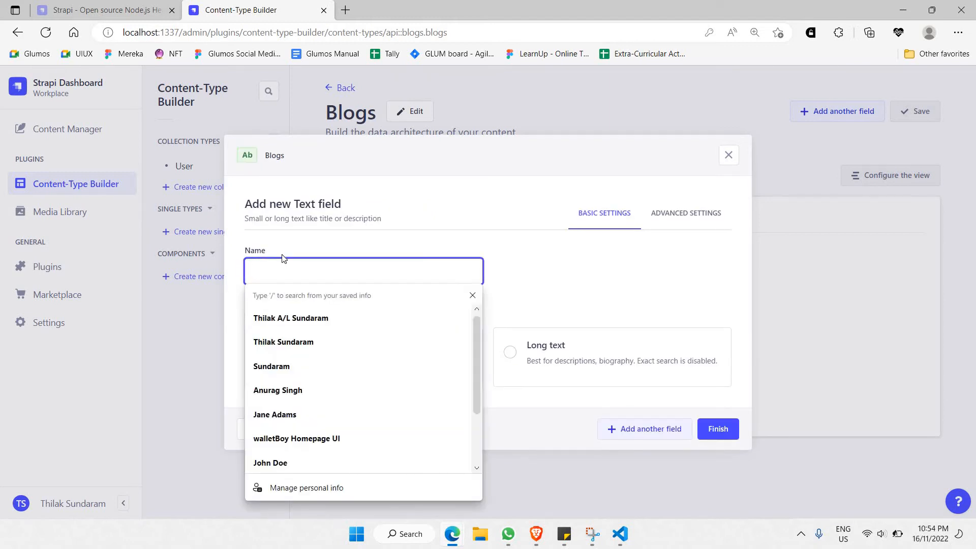
pyautogui.write('blog')
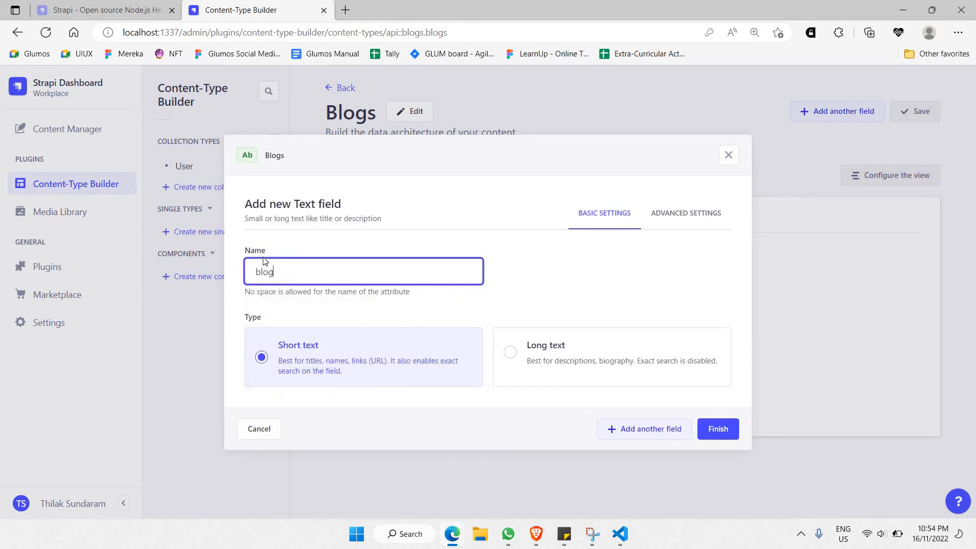
pyautogui.write('Title')
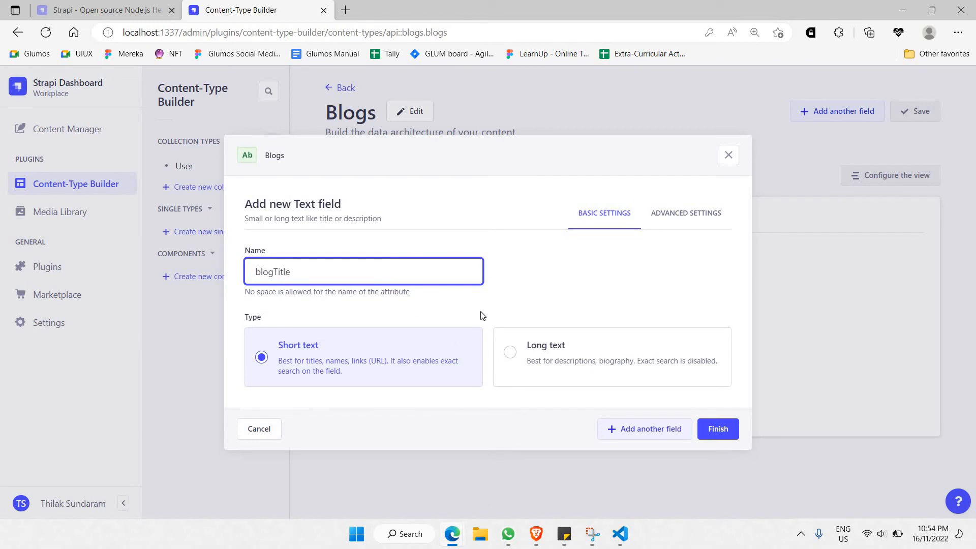
pyautogui.click(718, 430)
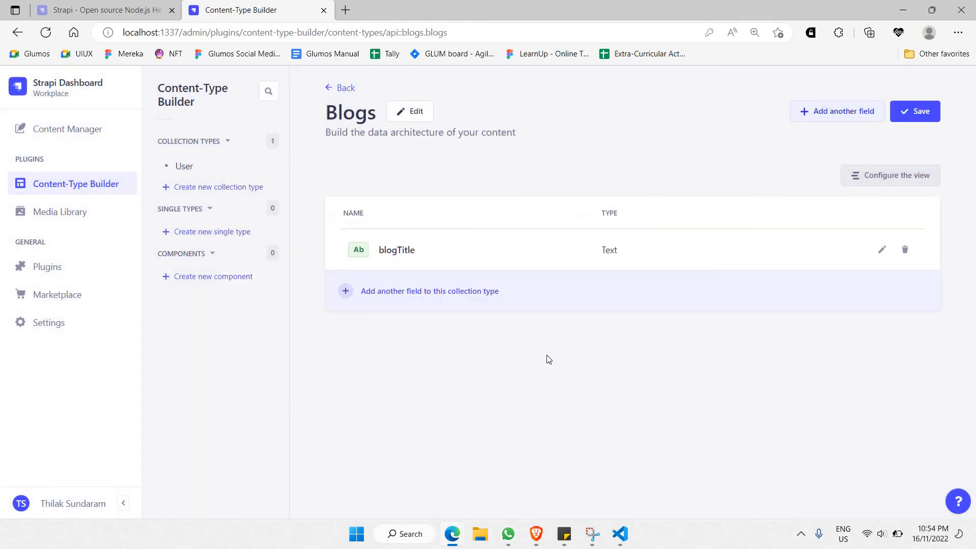
pyautogui.moveTo(342, 213)
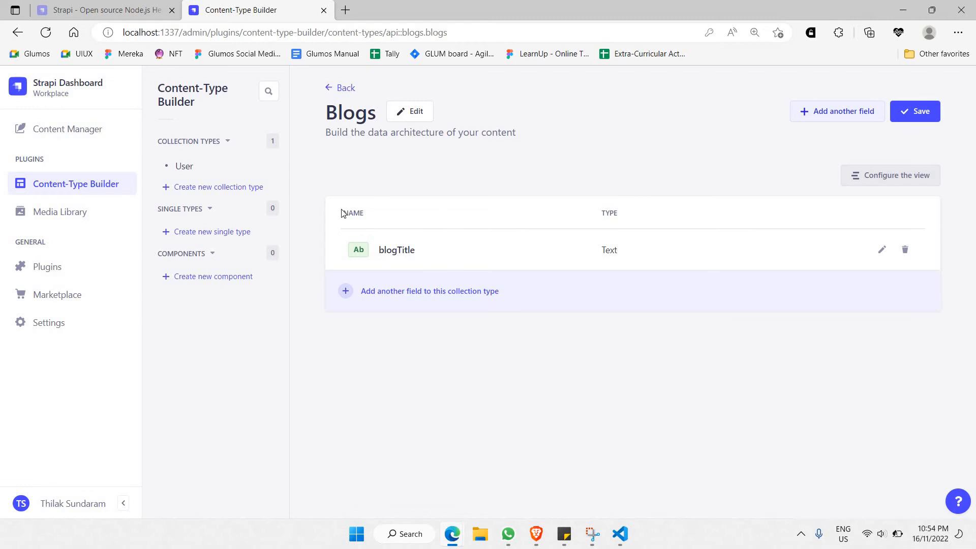
pyautogui.moveTo(479, 240)
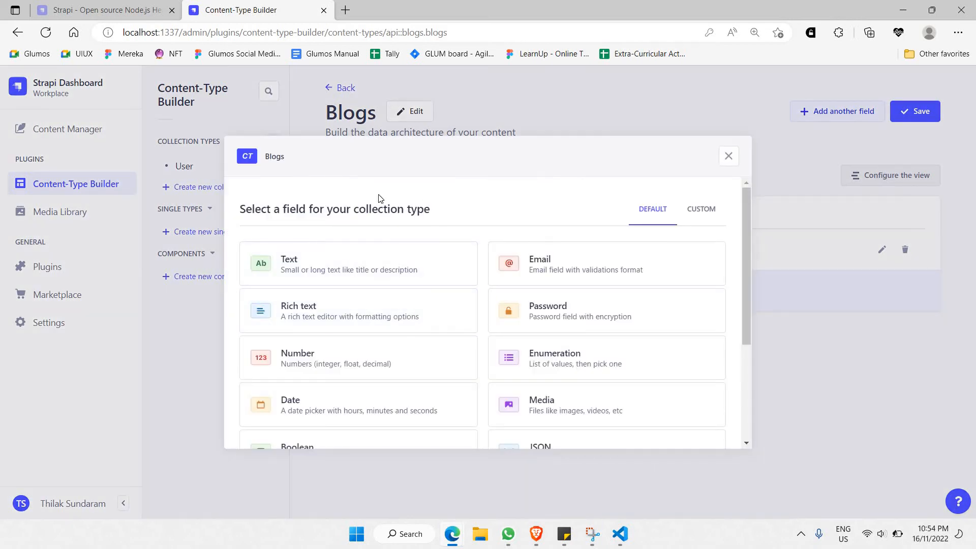
pyautogui.moveTo(380, 281)
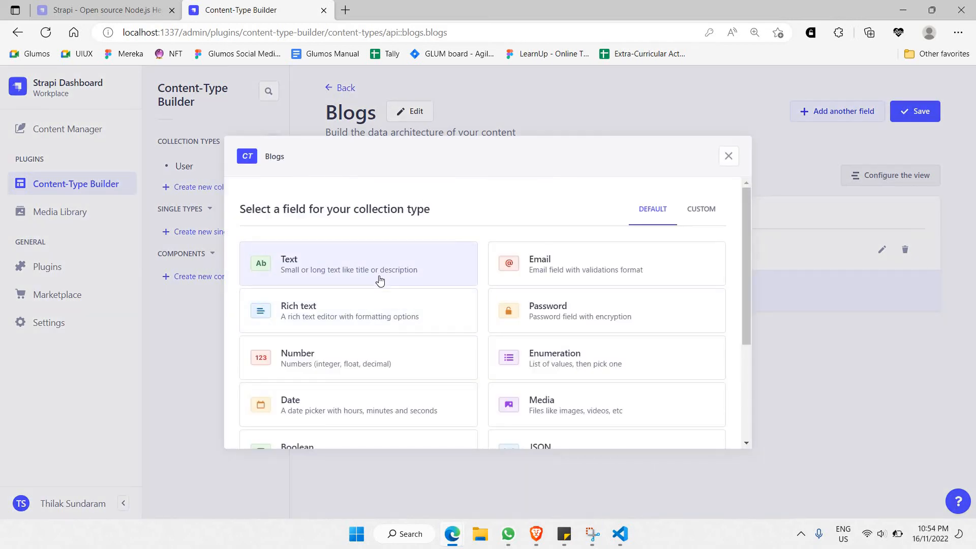
# Add a Media field named coverImg limited to Single media.
pyautogui.scroll(-3)
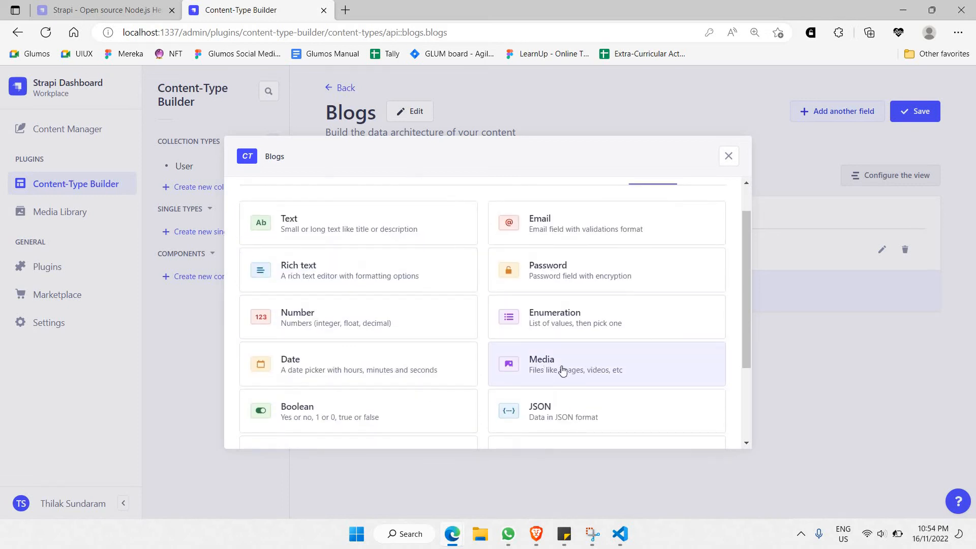
pyautogui.scroll(-3)
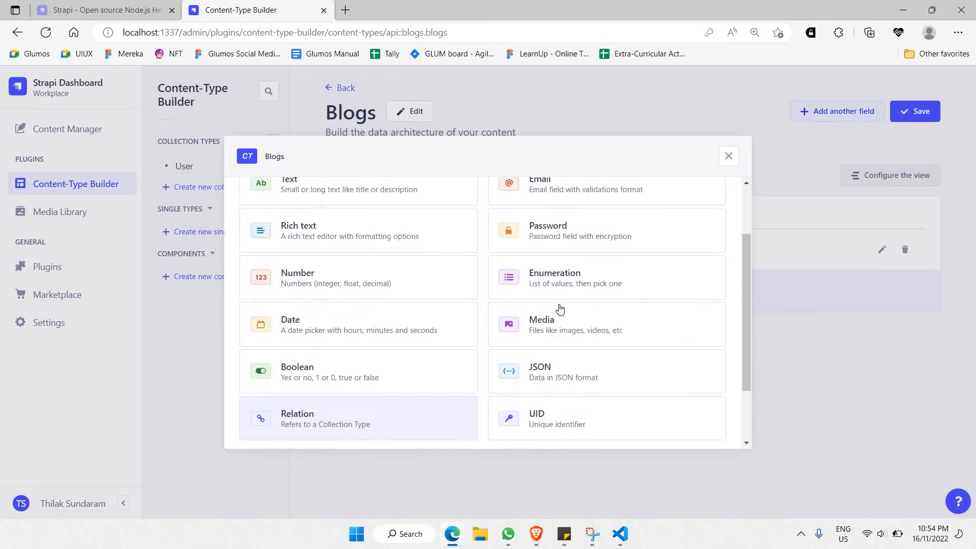
pyautogui.click(561, 323)
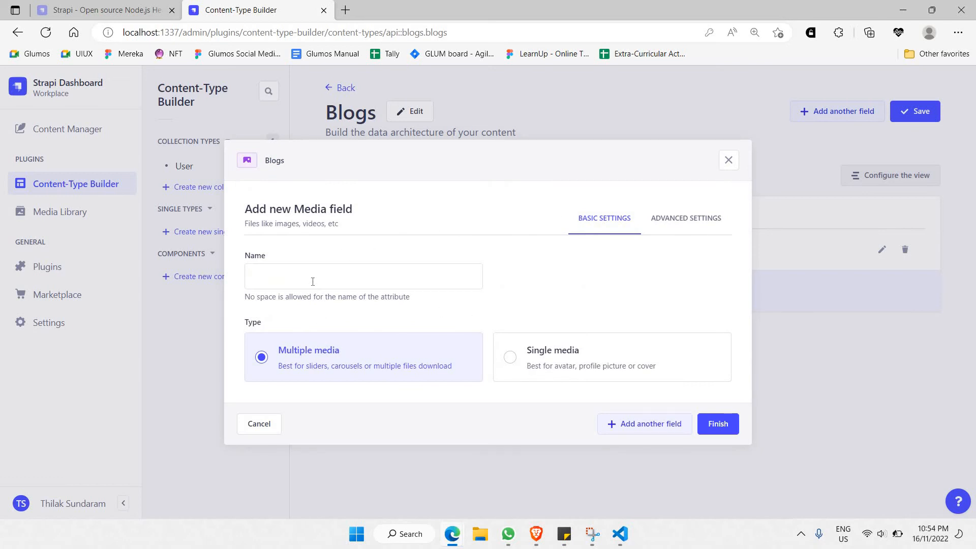
pyautogui.write('cove')
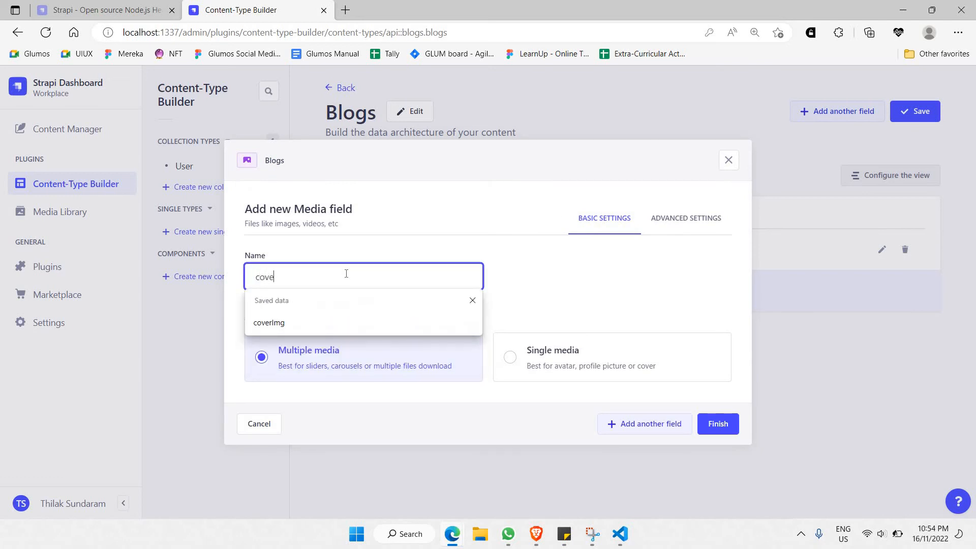
pyautogui.click(268, 323)
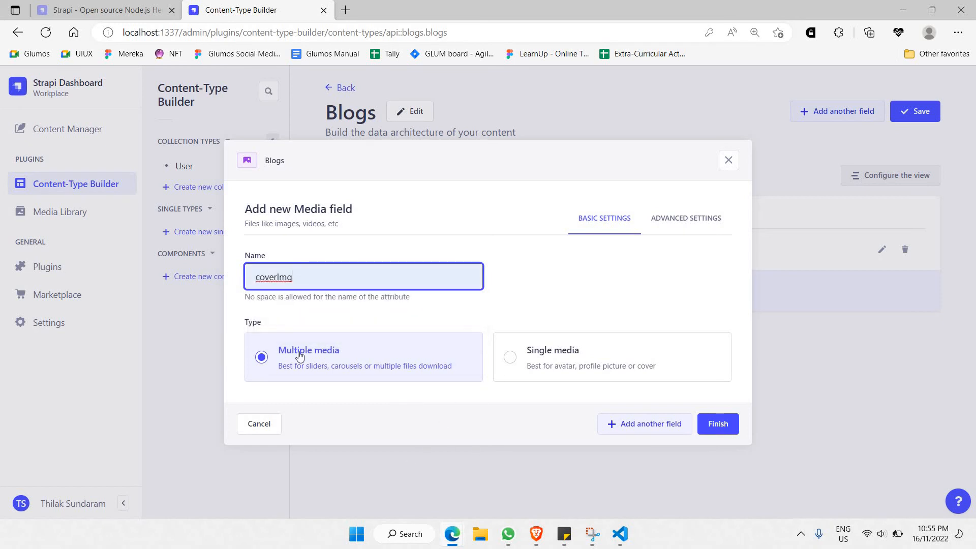
pyautogui.moveTo(372, 384)
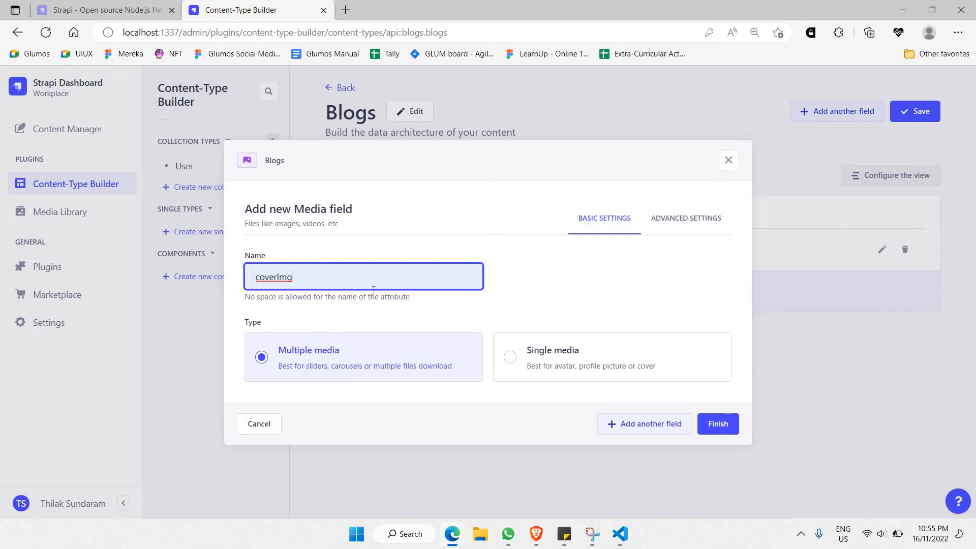
pyautogui.moveTo(559, 366)
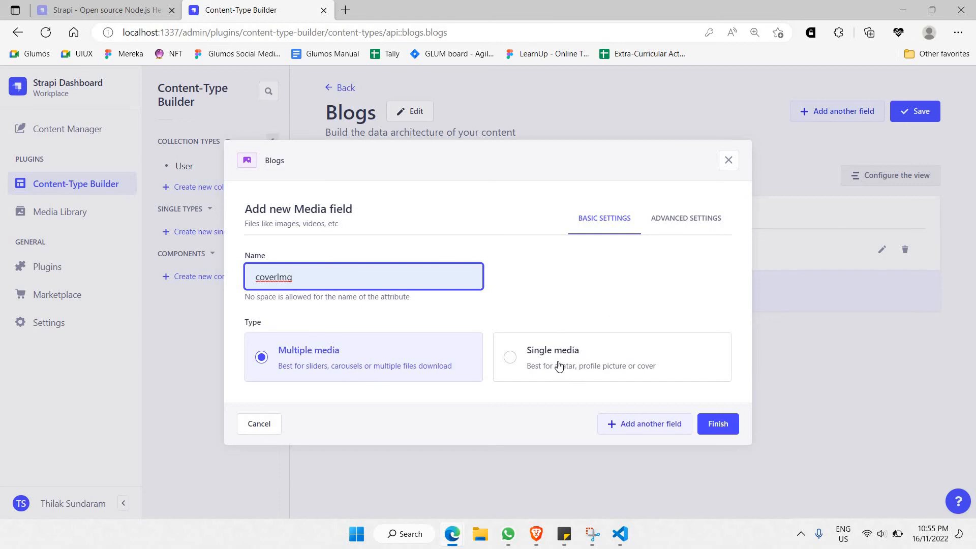
pyautogui.click(511, 357)
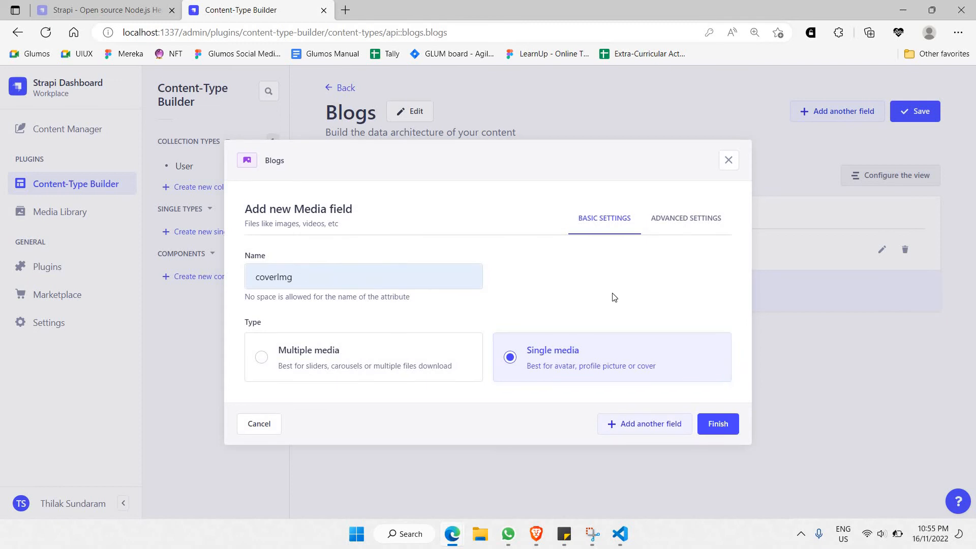
pyautogui.click(718, 424)
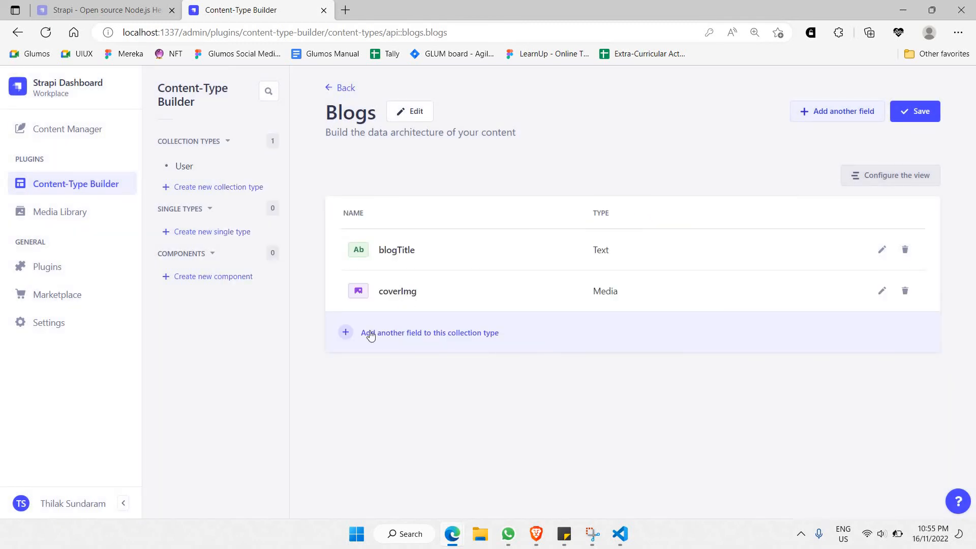
# Add a short Text field named blogDesc to Blogs.
pyautogui.click(372, 333)
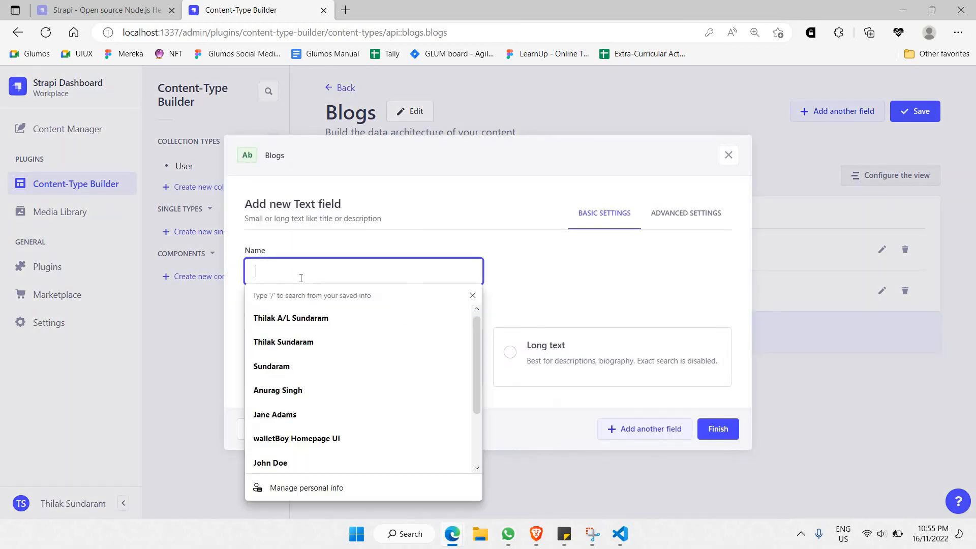
pyautogui.write('blogDes')
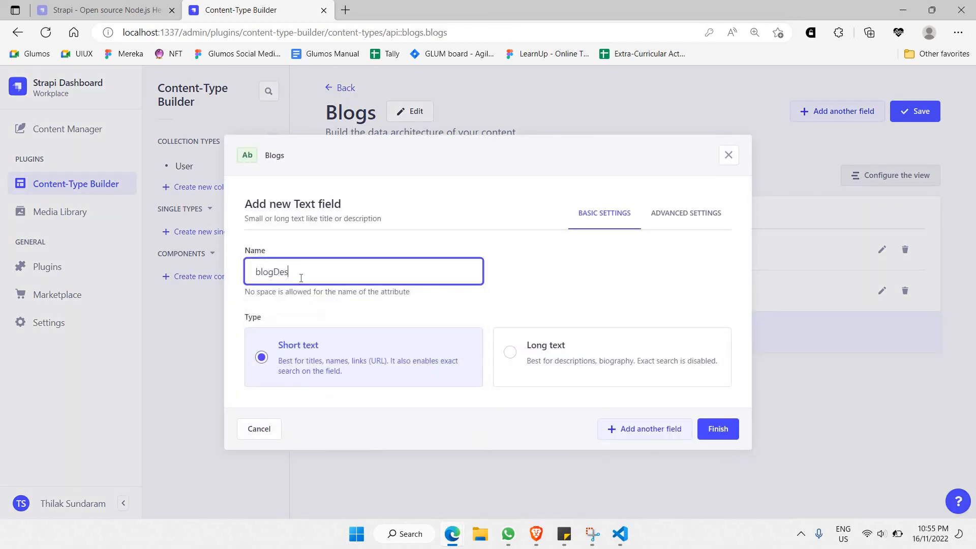
pyautogui.write('c')
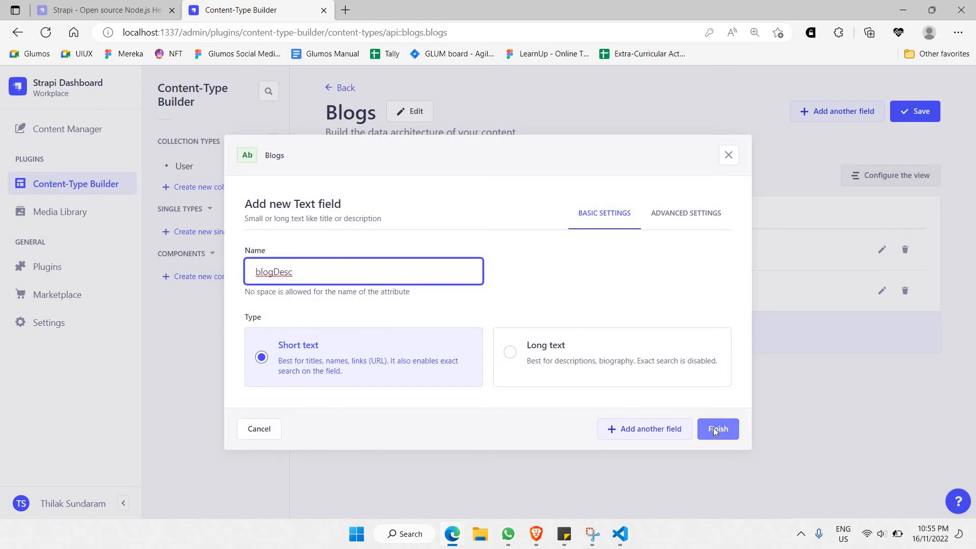
pyautogui.click(718, 429)
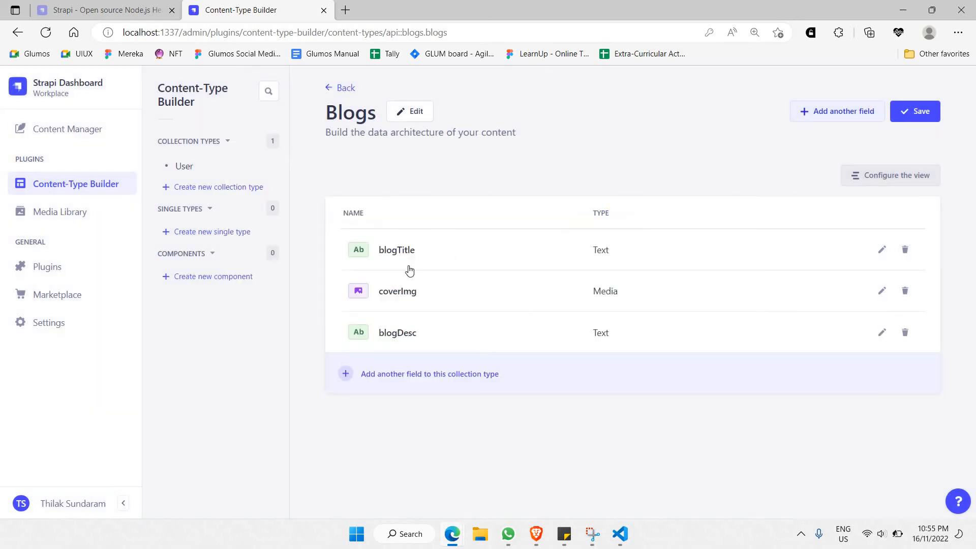
pyautogui.moveTo(520, 276)
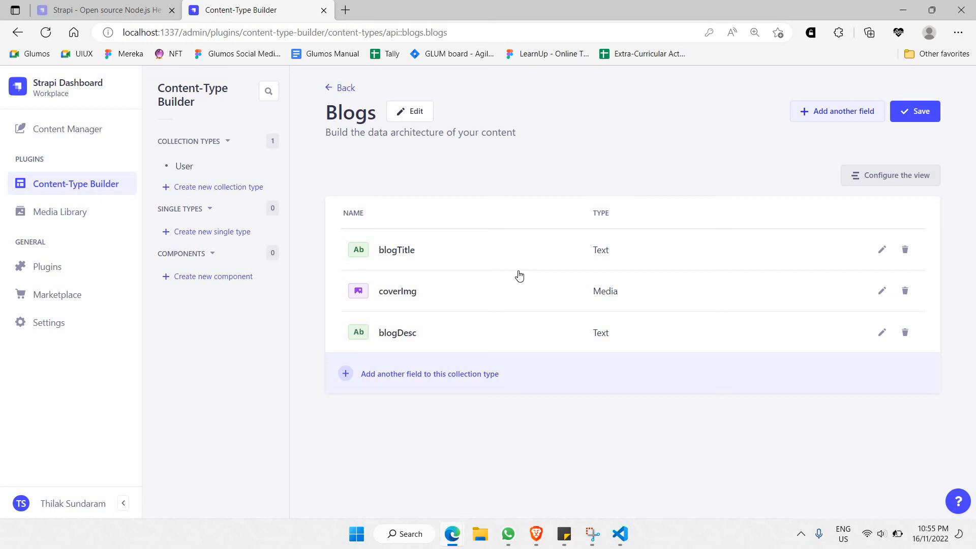
pyautogui.moveTo(510, 277)
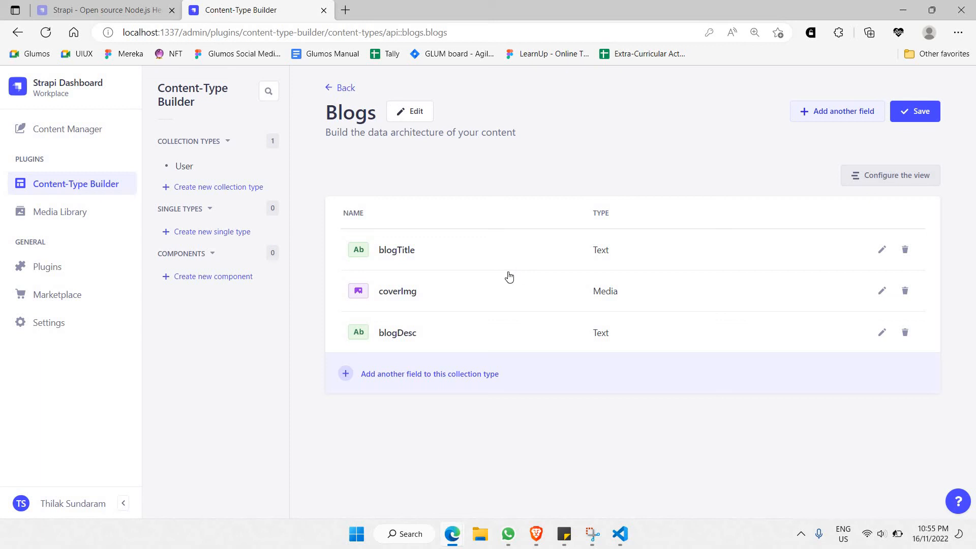
pyautogui.moveTo(404, 254)
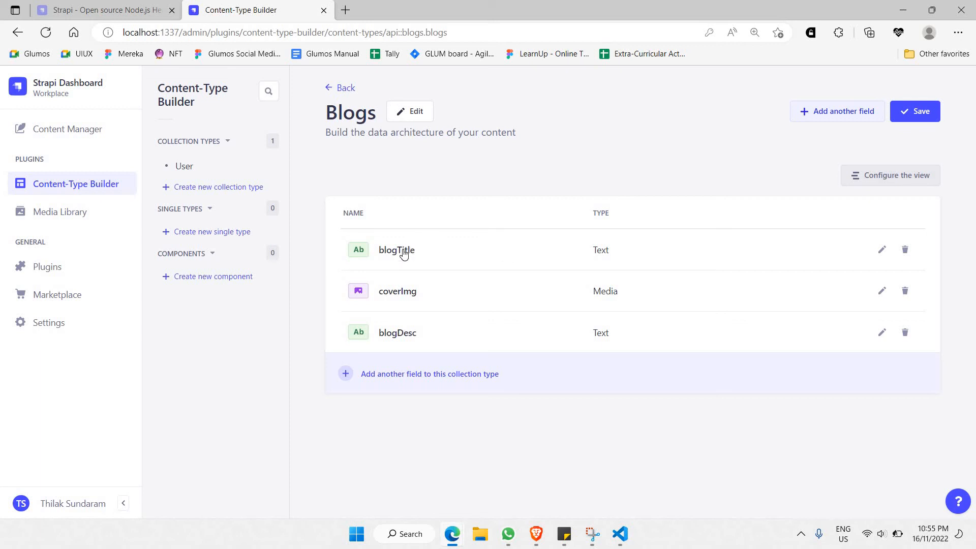
pyautogui.moveTo(399, 340)
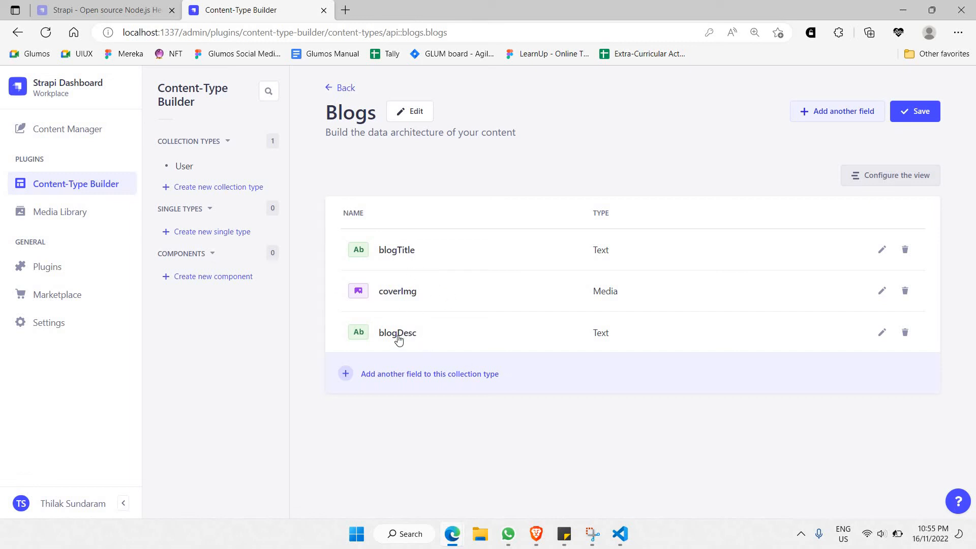
pyautogui.moveTo(407, 382)
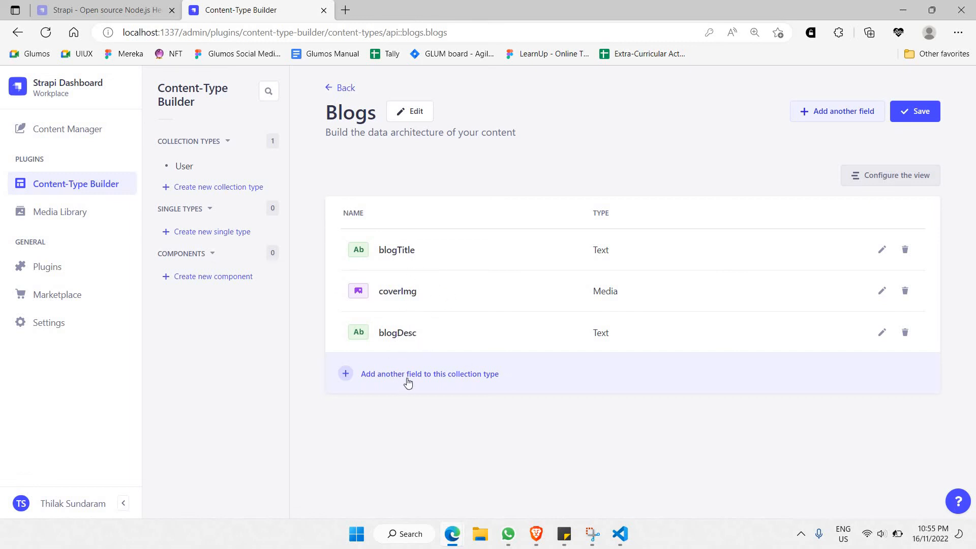
# Add a Rich text field named blogContent to Blogs.
pyautogui.click(409, 374)
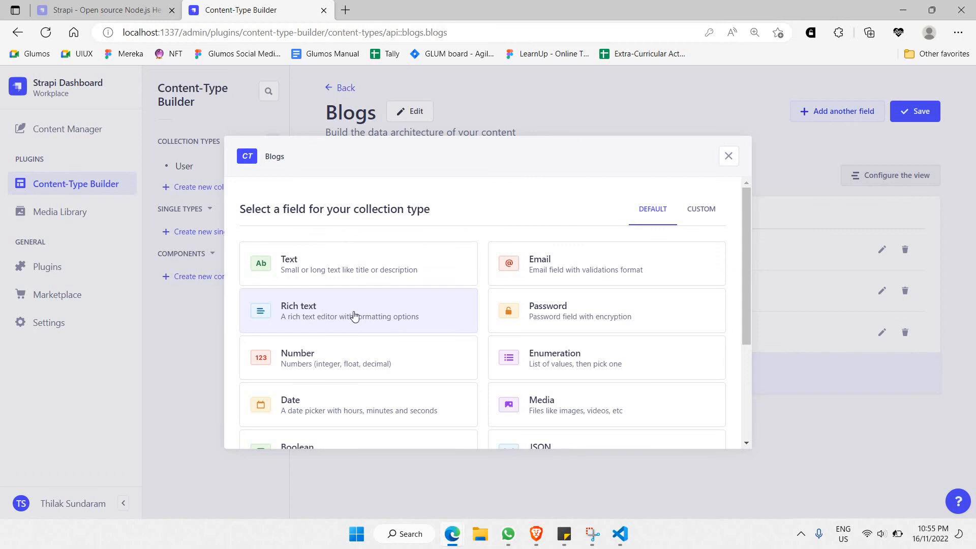
pyautogui.moveTo(380, 305)
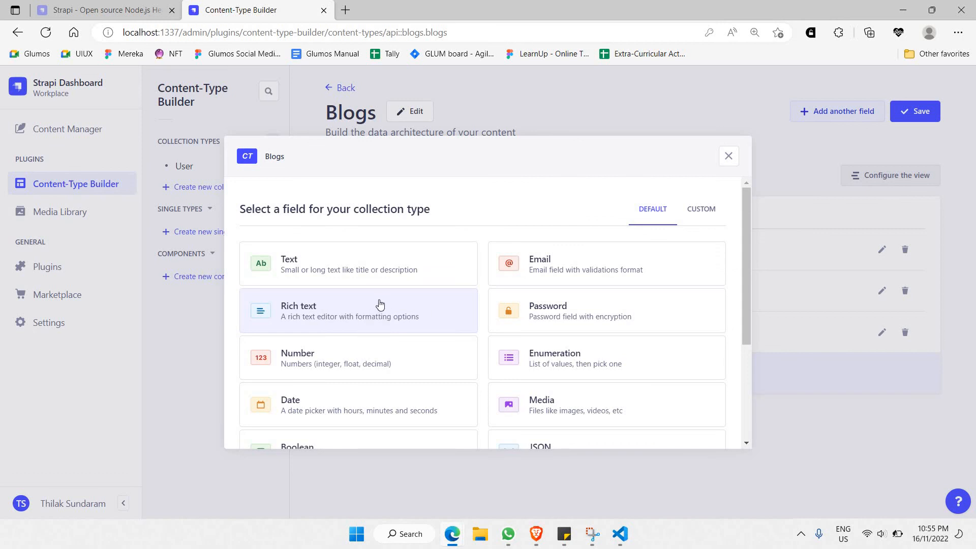
pyautogui.scroll(-3)
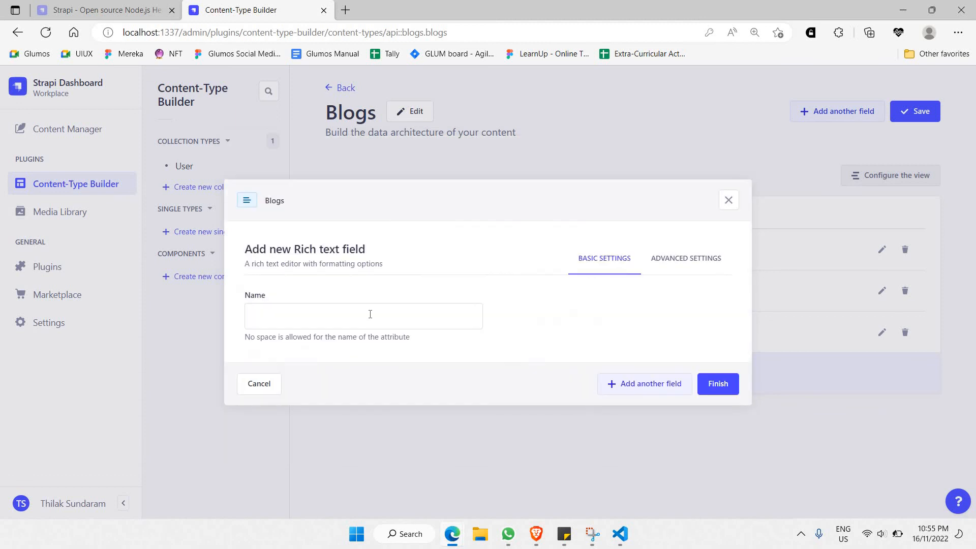
pyautogui.write('blogContent')
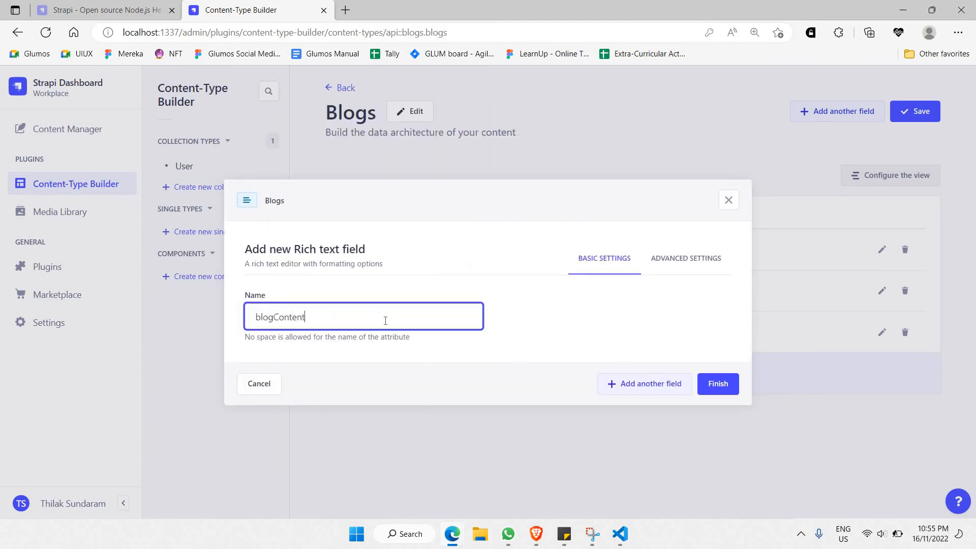
pyautogui.click(718, 385)
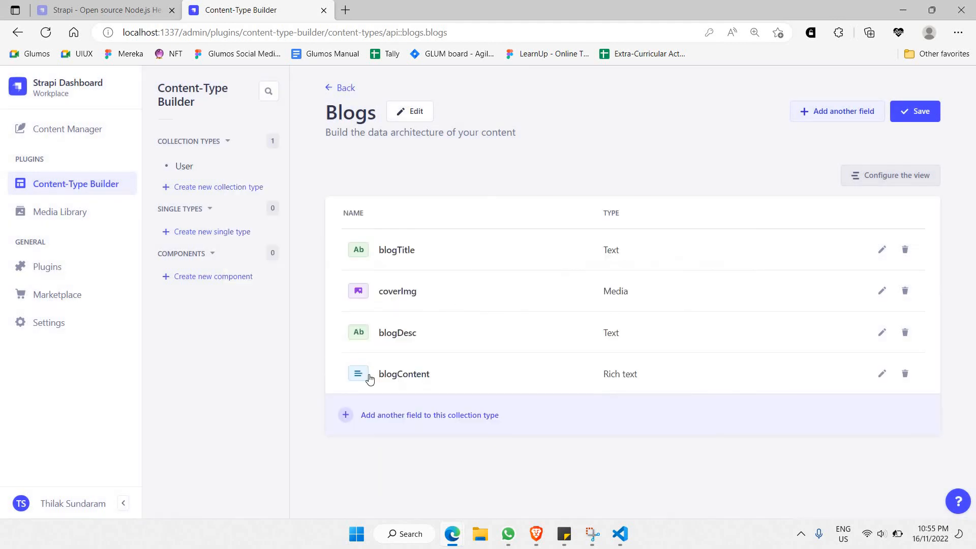
pyautogui.moveTo(392, 294)
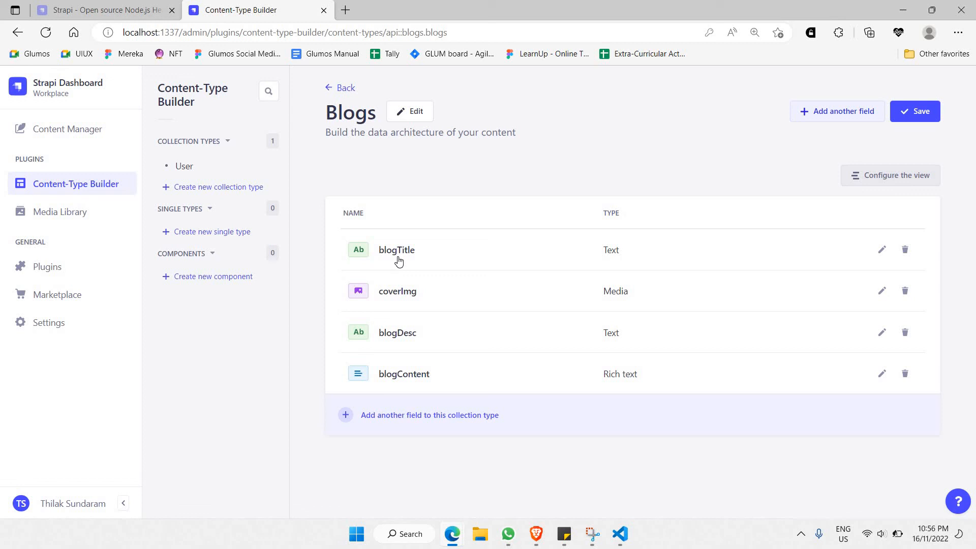
pyautogui.moveTo(283, 200)
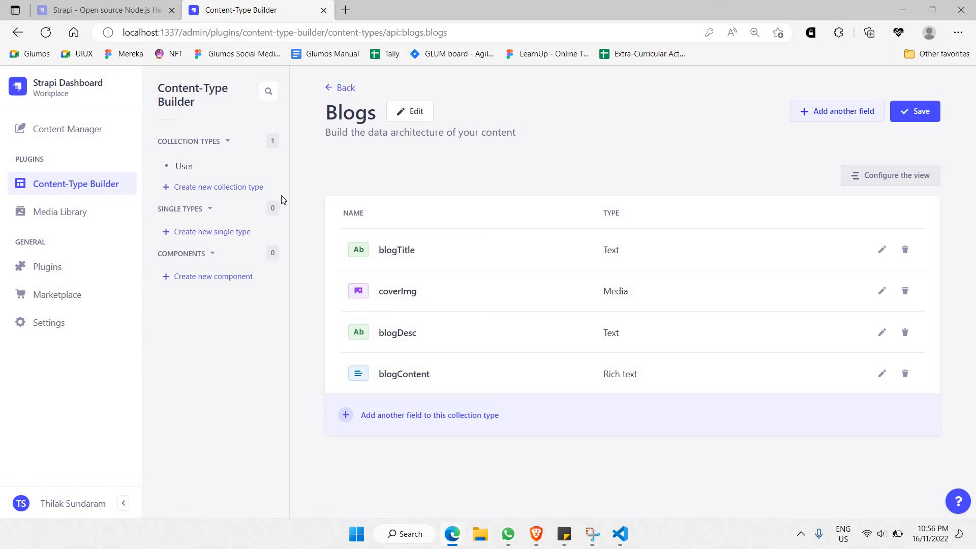
pyautogui.moveTo(283, 197)
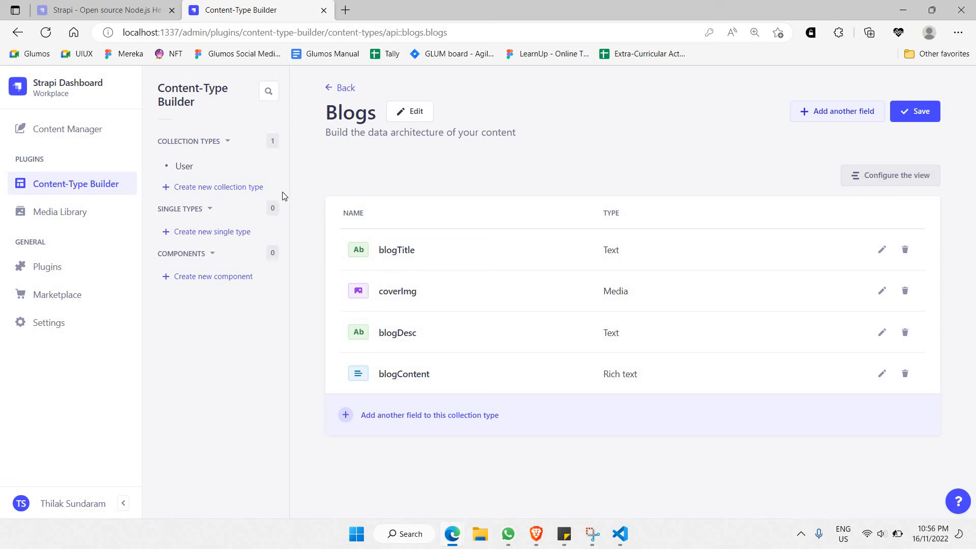